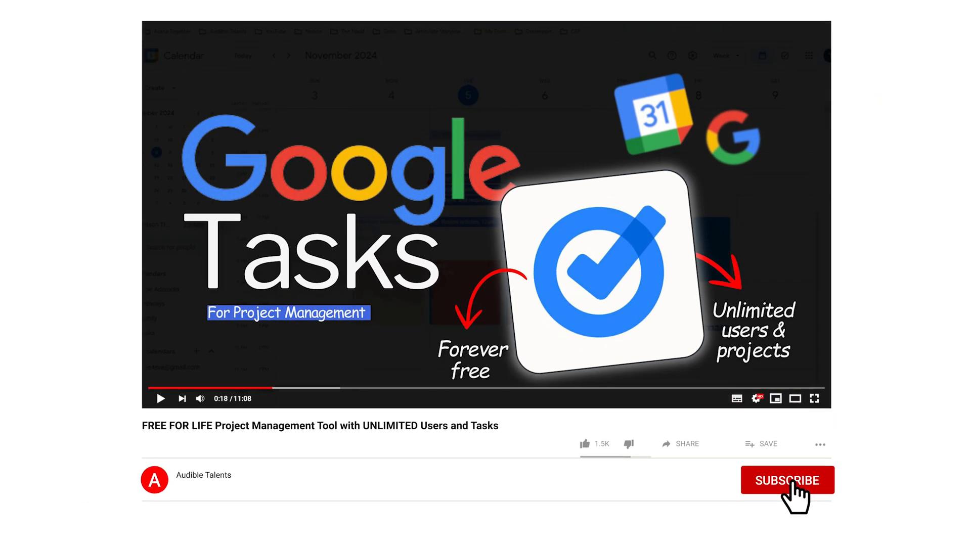
Step: Leave the Google Tasks YouTube intro for the Gmail inbox demonstration
left_click(787, 480)
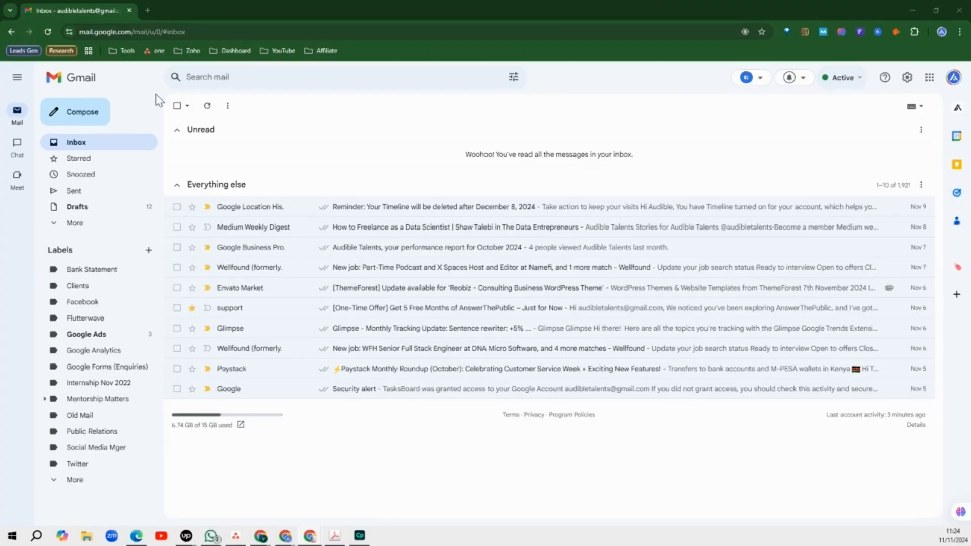
Step: Open Gmail's Chat panel and show the options for creating or finding spaces
left_click(17, 147)
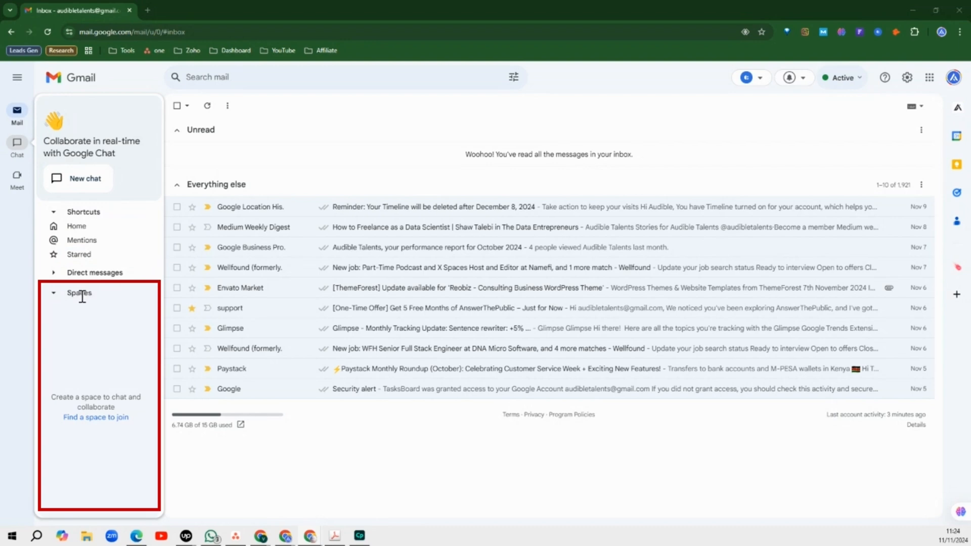
mouse_move(85, 303)
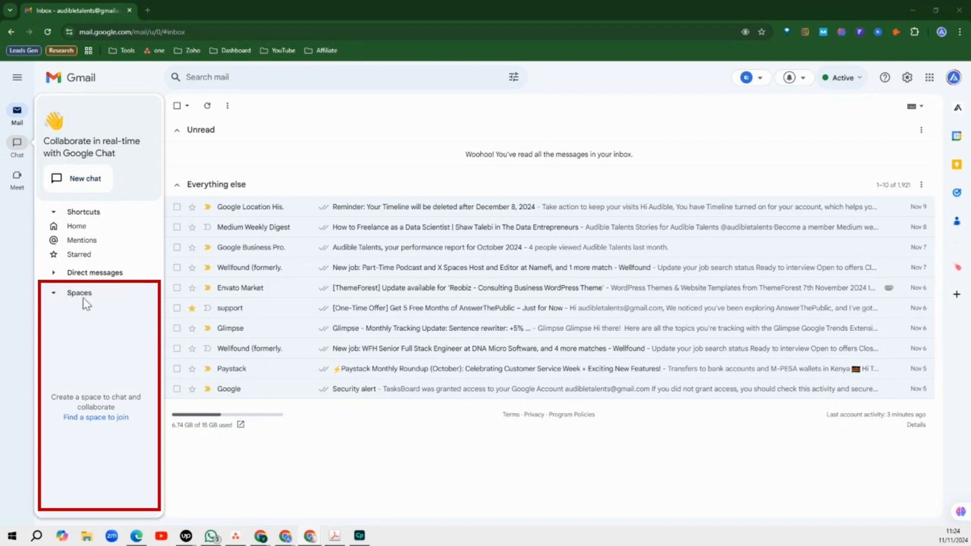
mouse_move(137, 328)
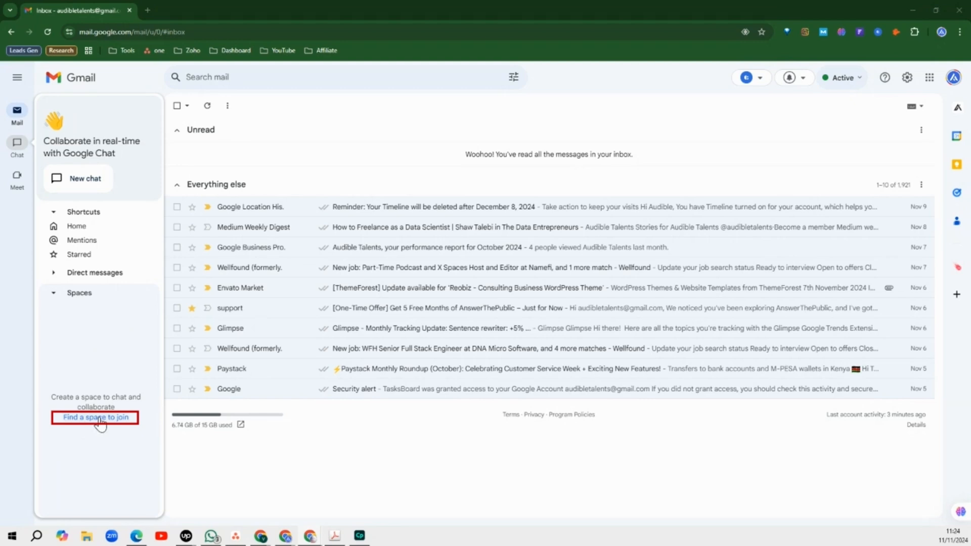
left_click(96, 417)
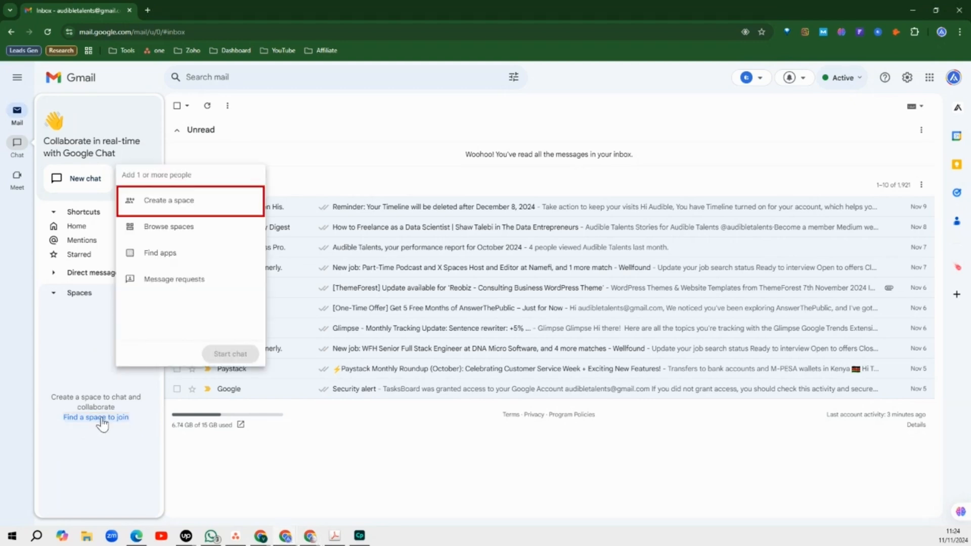
Step: Create a space named 'Audible Talents Space' with a trophy emoji icon
left_click(168, 200)
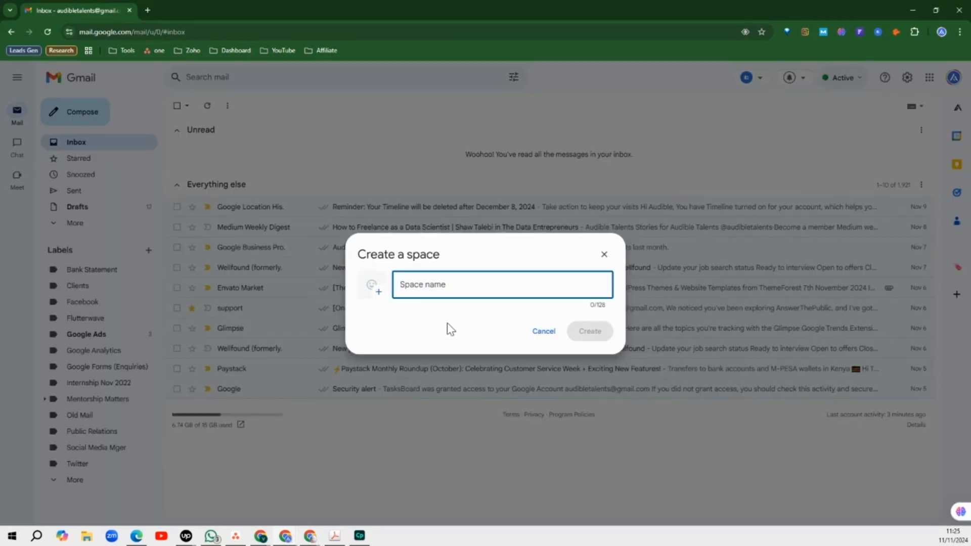
type("Audible Talents S")
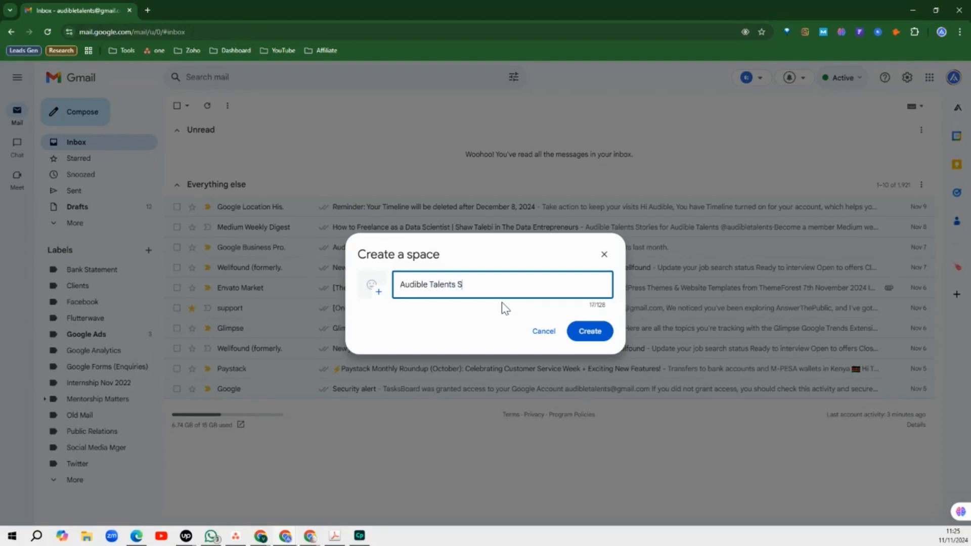
type("pace")
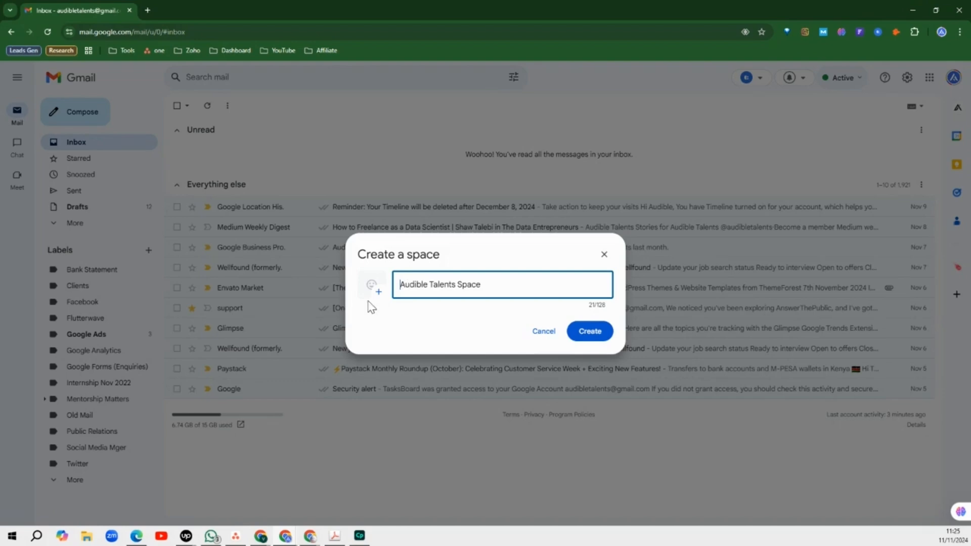
left_click(371, 284)
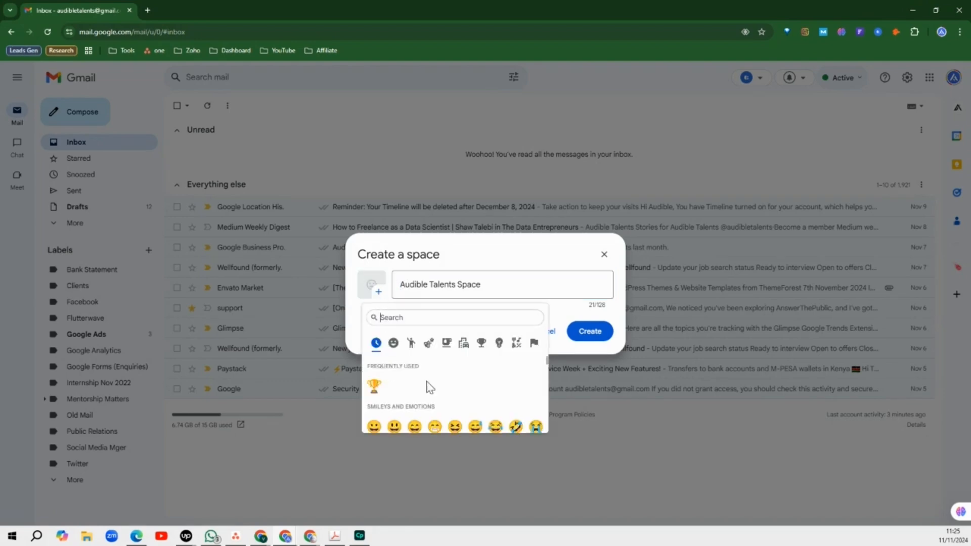
left_click(372, 383)
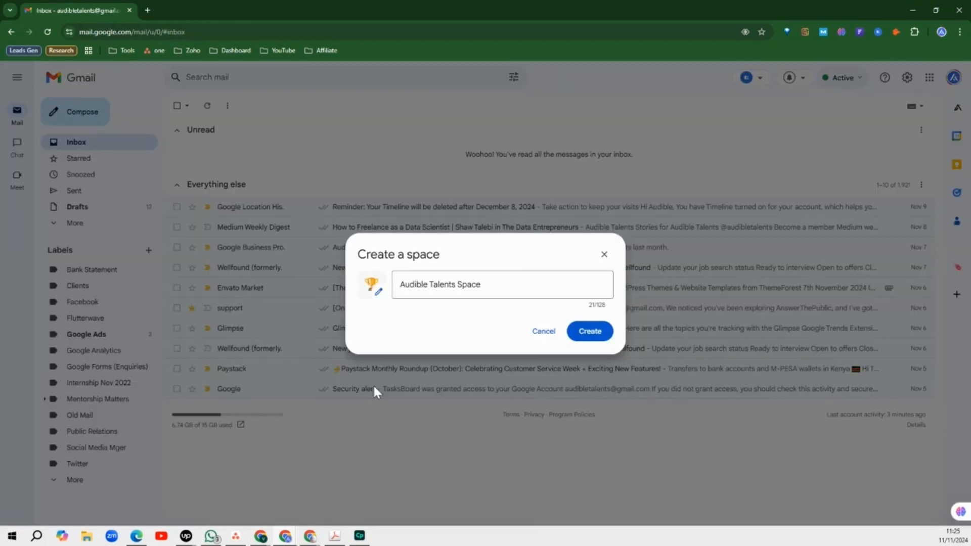
left_click(587, 331)
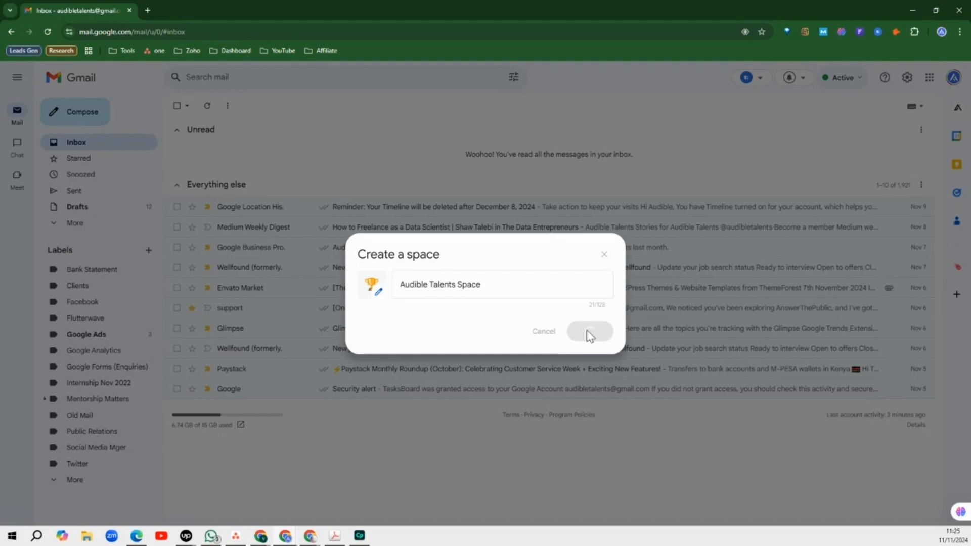
Step: Check the new space's Shared files tab, then view its empty Tasks list
left_click(589, 330)
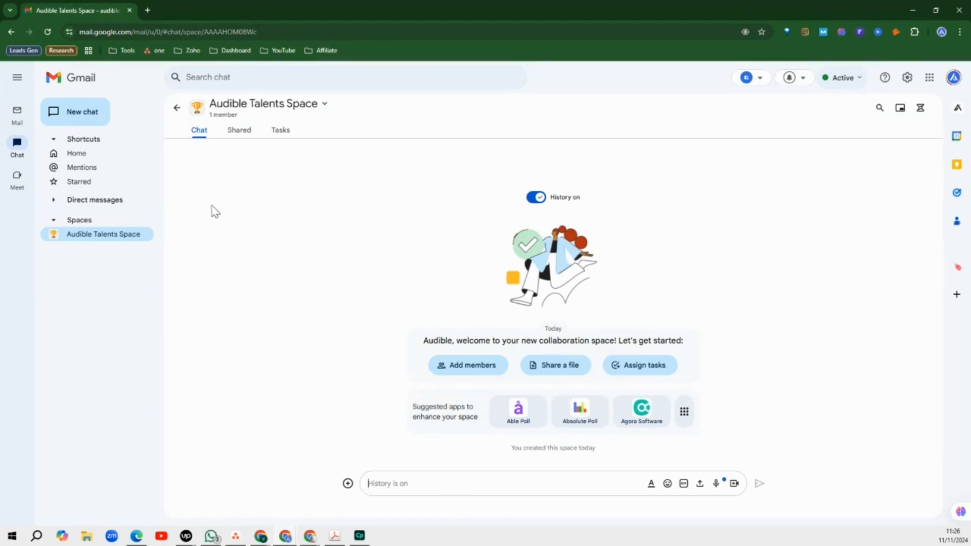
left_click(239, 130)
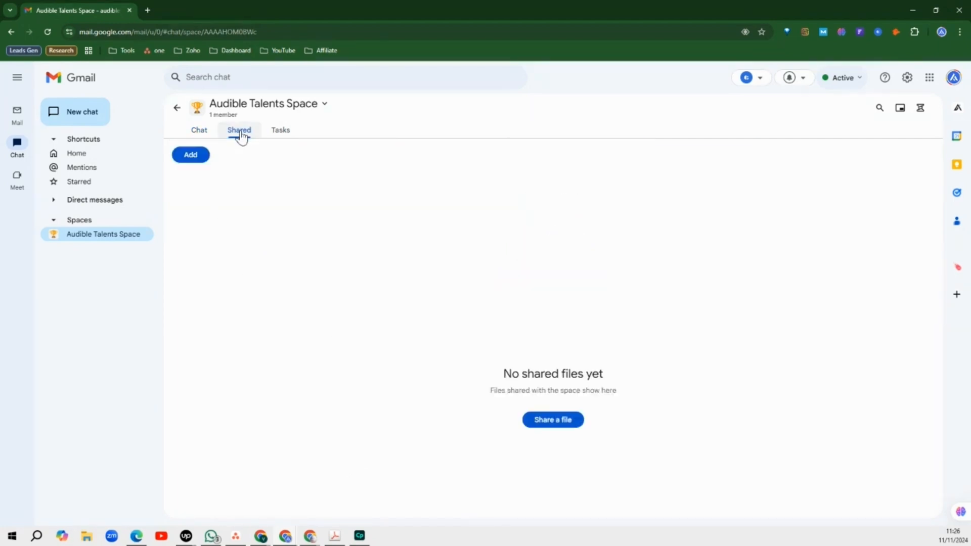
left_click(239, 130)
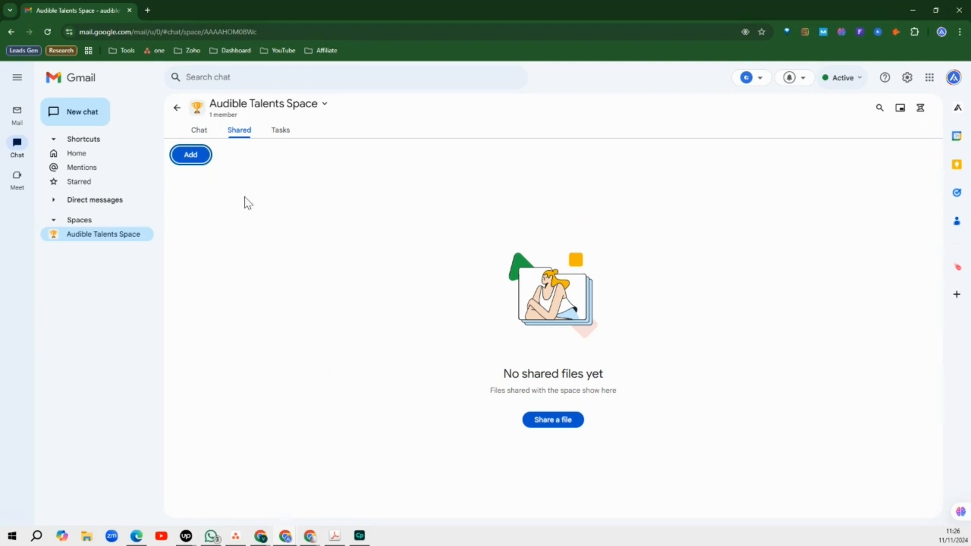
left_click(280, 130)
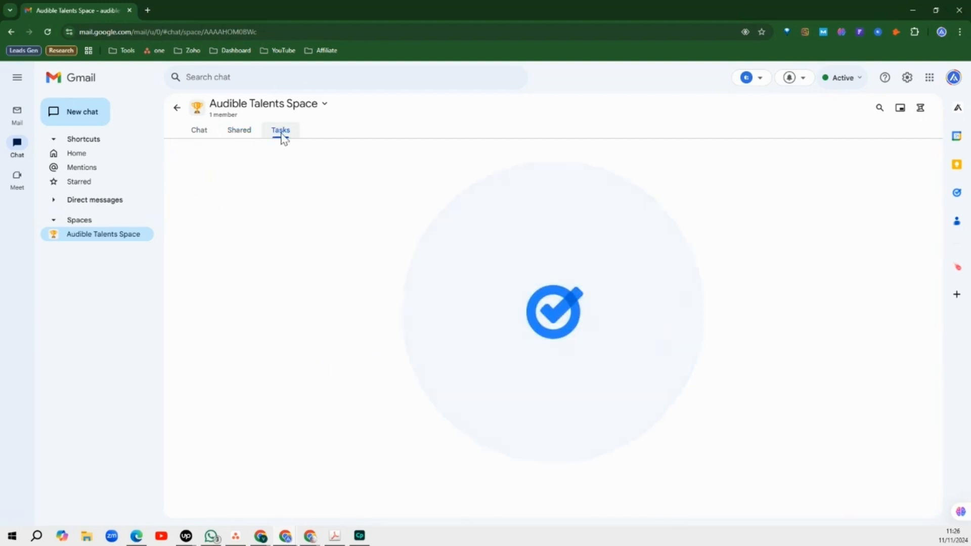
left_click(281, 130)
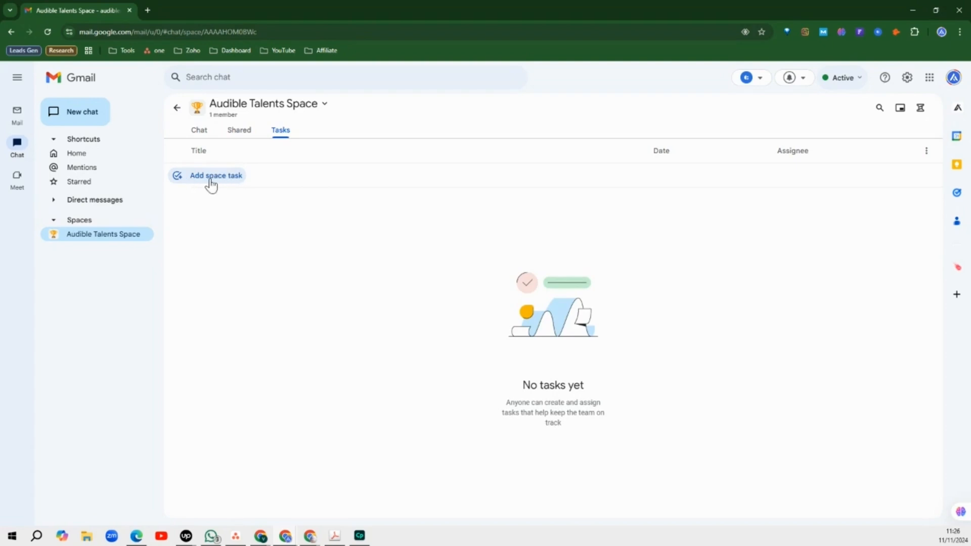
mouse_move(294, 303)
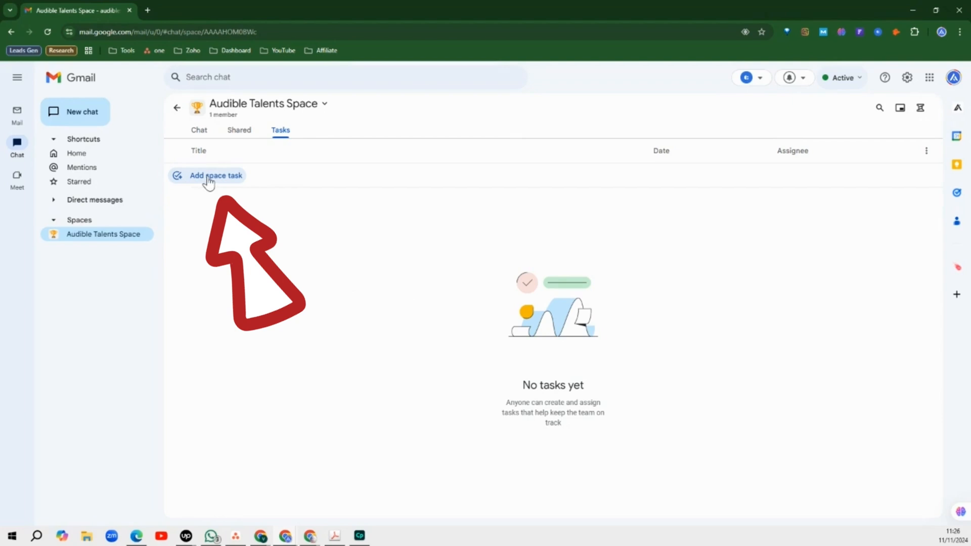
mouse_move(313, 184)
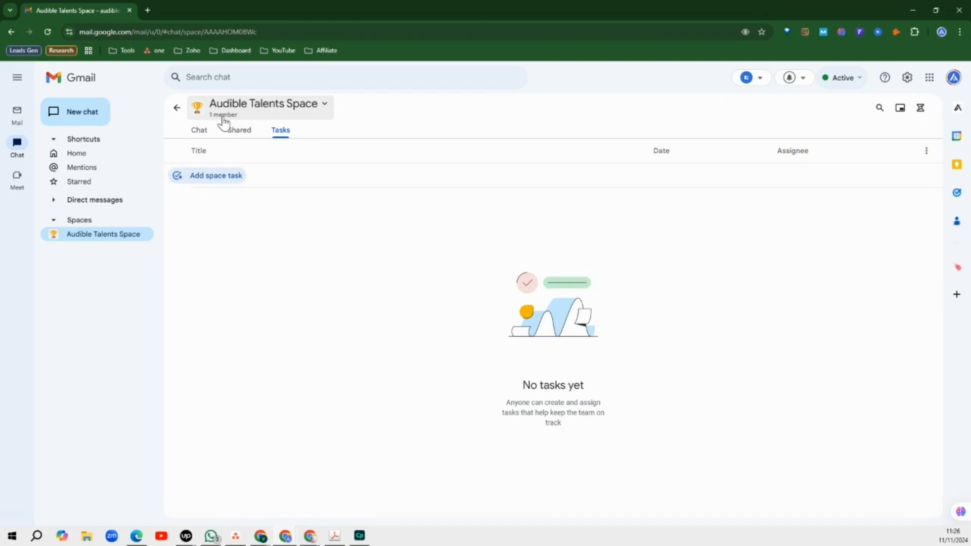
mouse_move(292, 273)
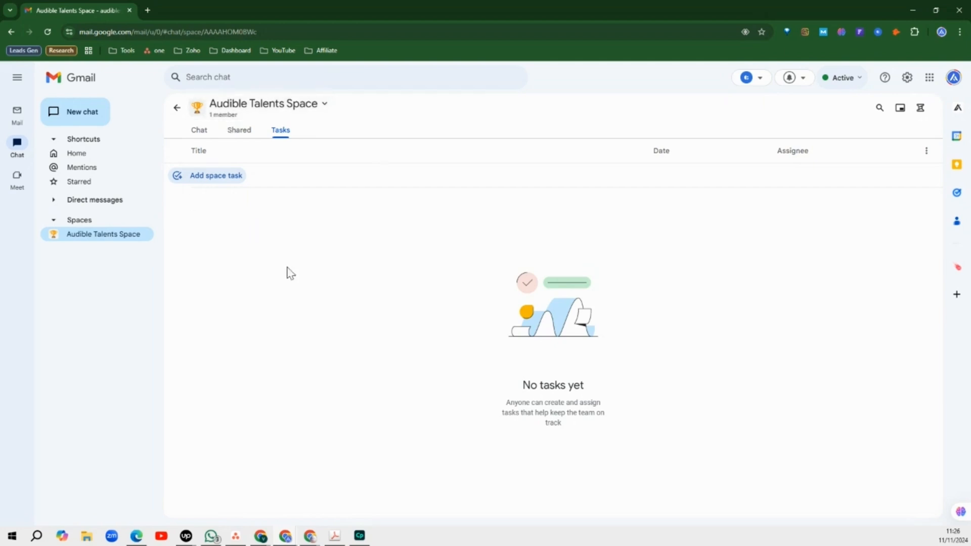
mouse_move(226, 145)
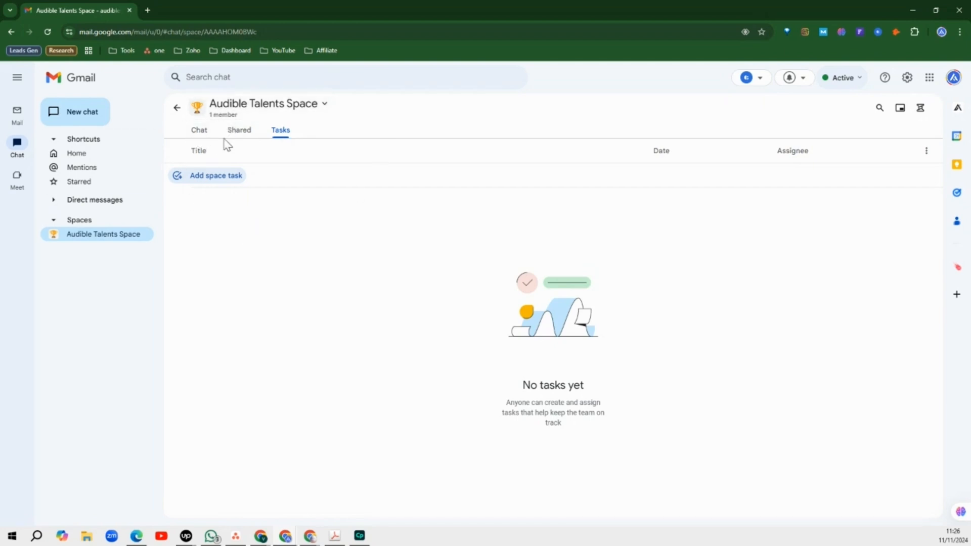
left_click(199, 130)
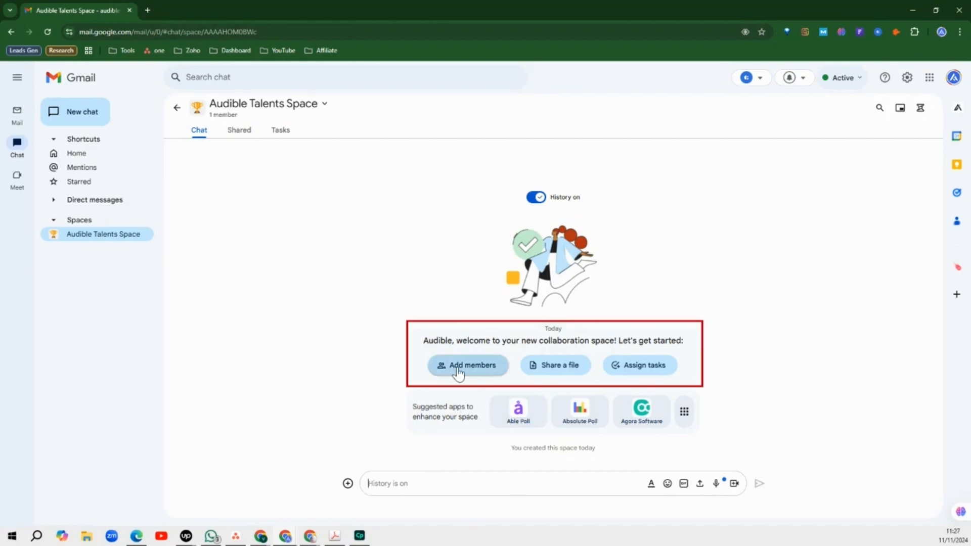
mouse_move(556, 365)
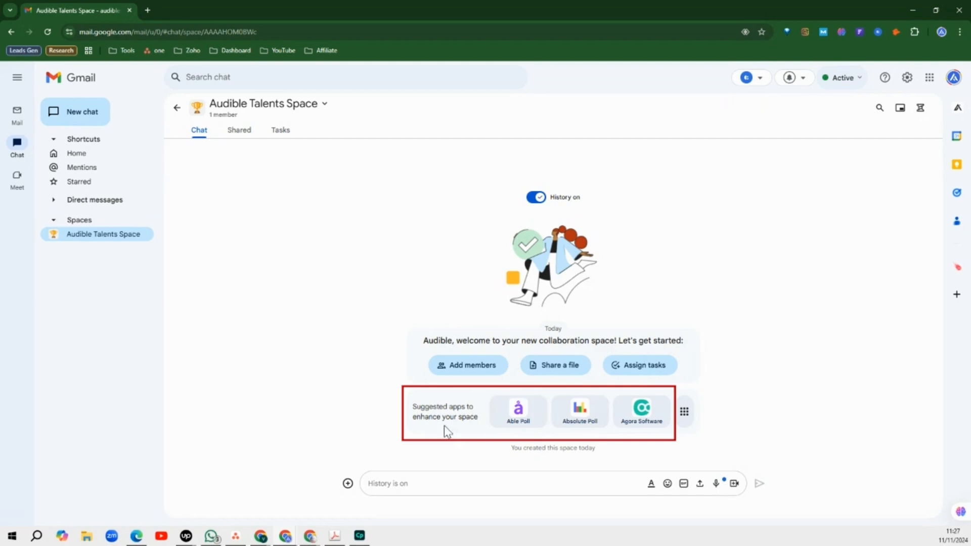
mouse_move(598, 431)
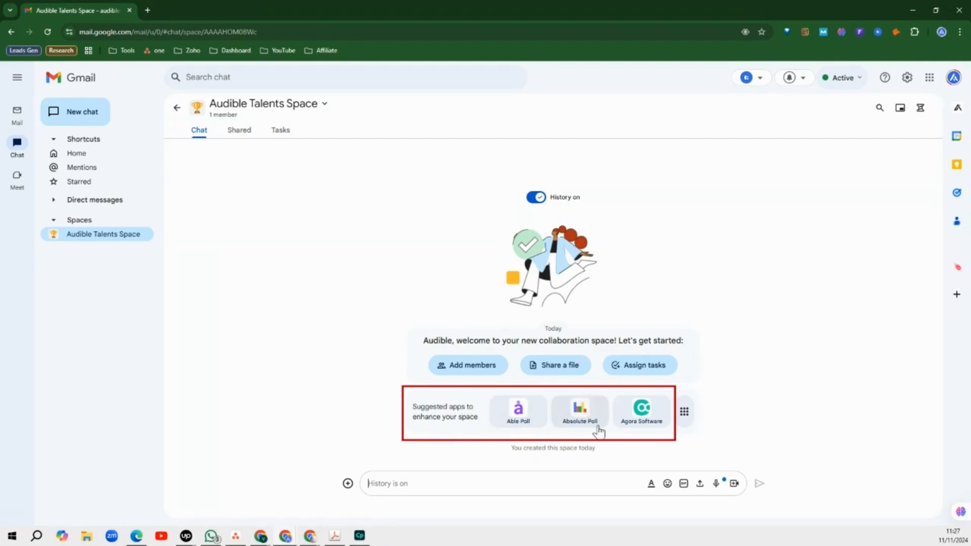
mouse_move(862, 261)
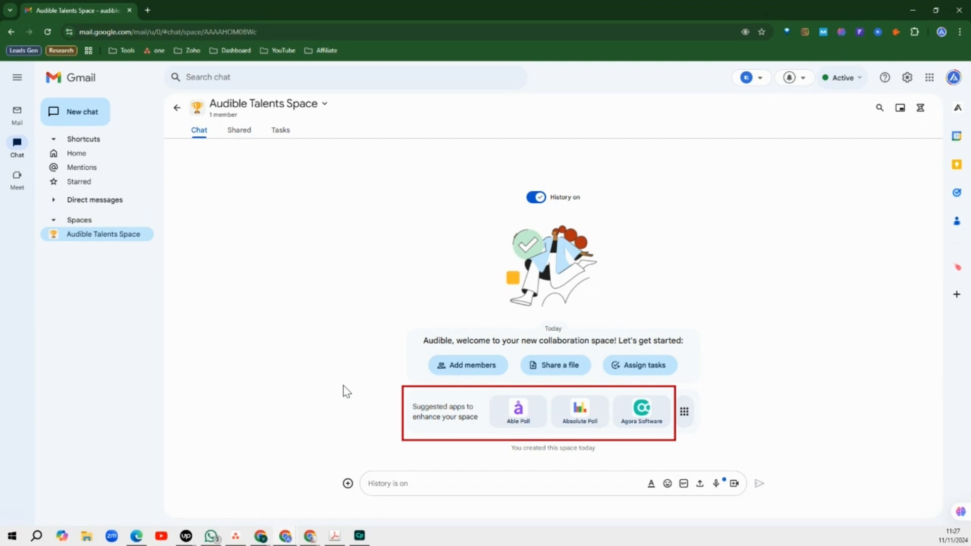
mouse_move(580, 411)
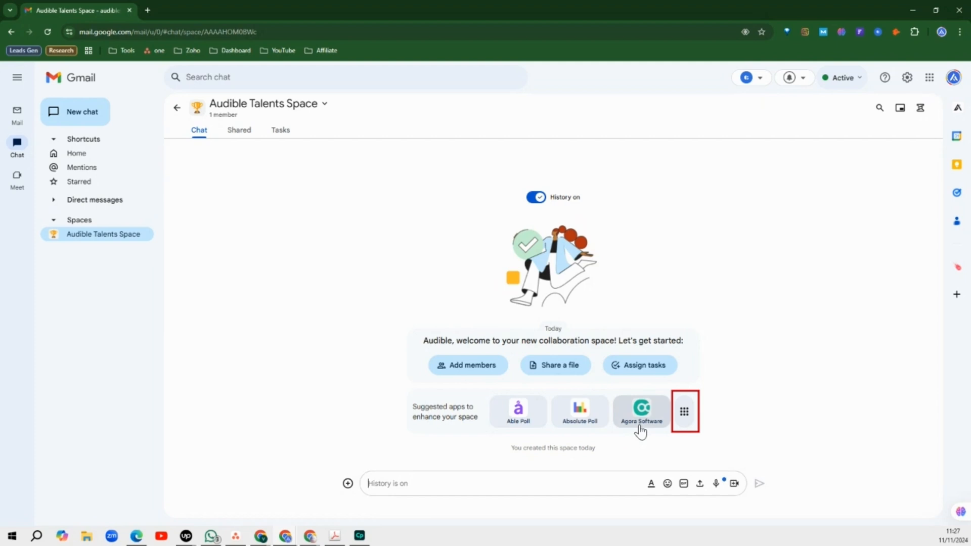
left_click(683, 411)
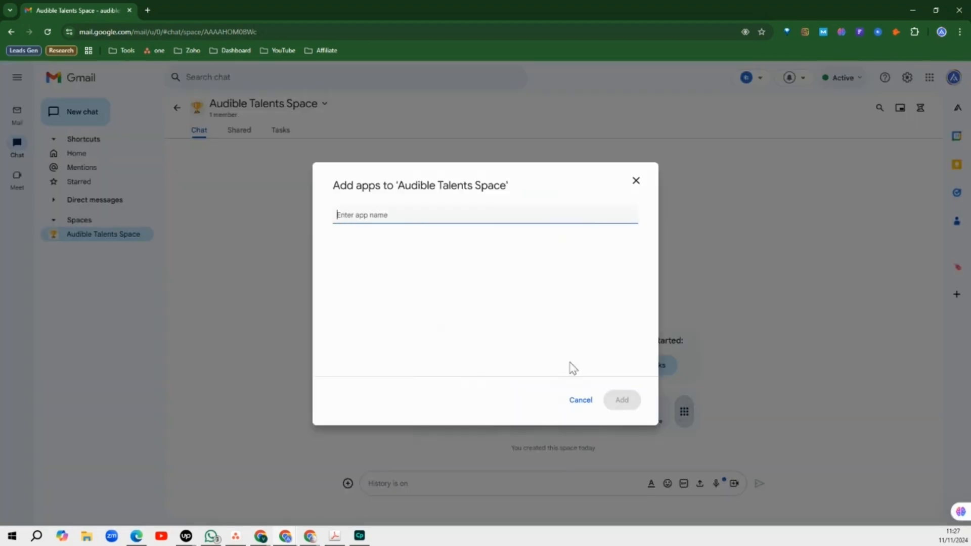
left_click(485, 215)
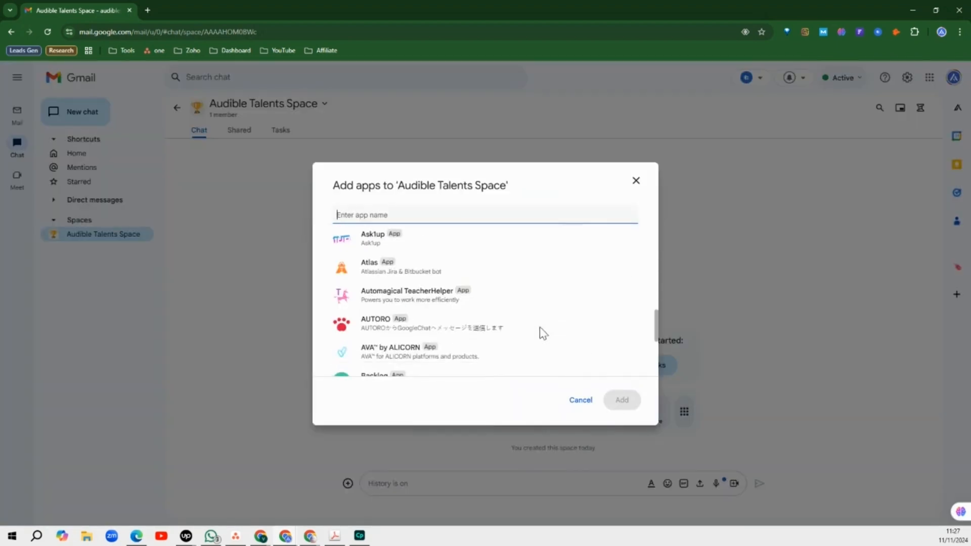
scroll("down", 3)
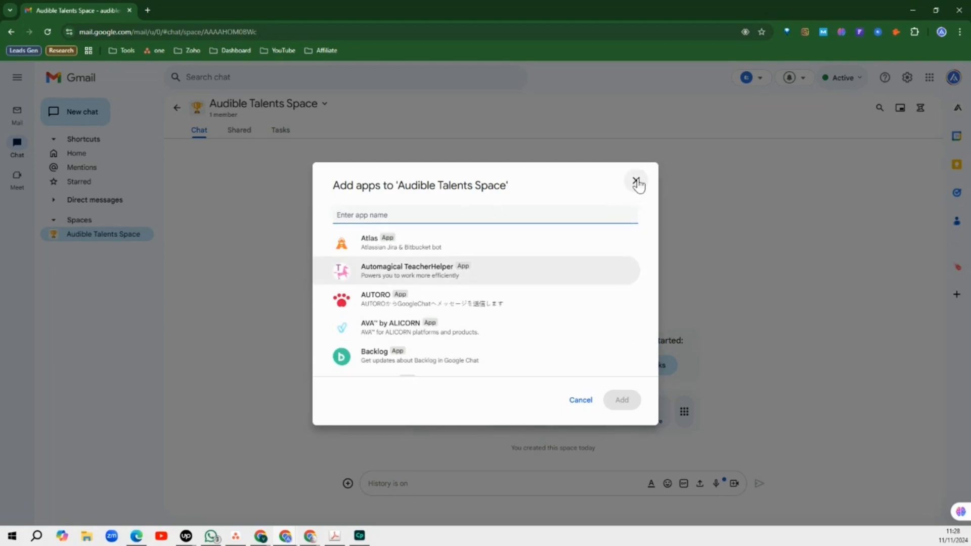
left_click(638, 185)
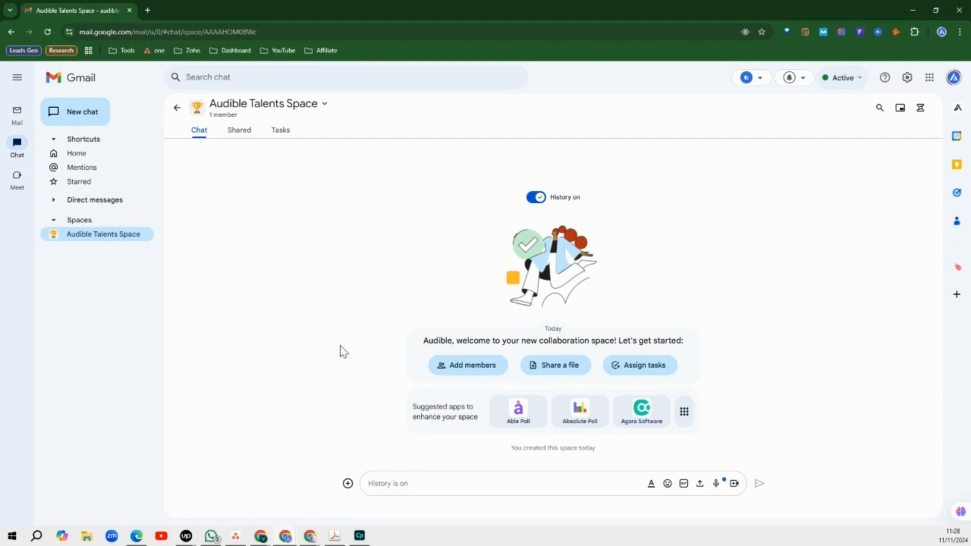
mouse_move(383, 351)
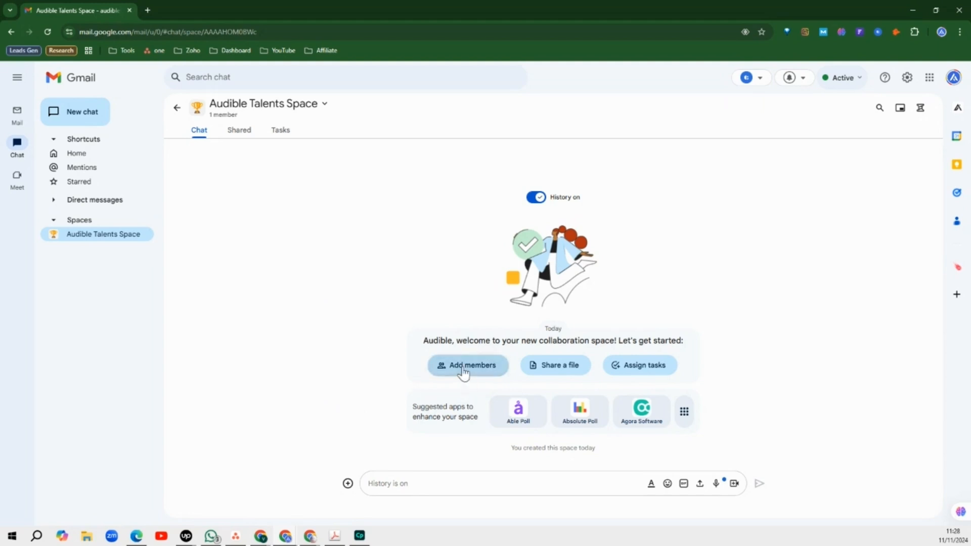
Step: Add three email addresses as space members and send the invitations
left_click(468, 364)
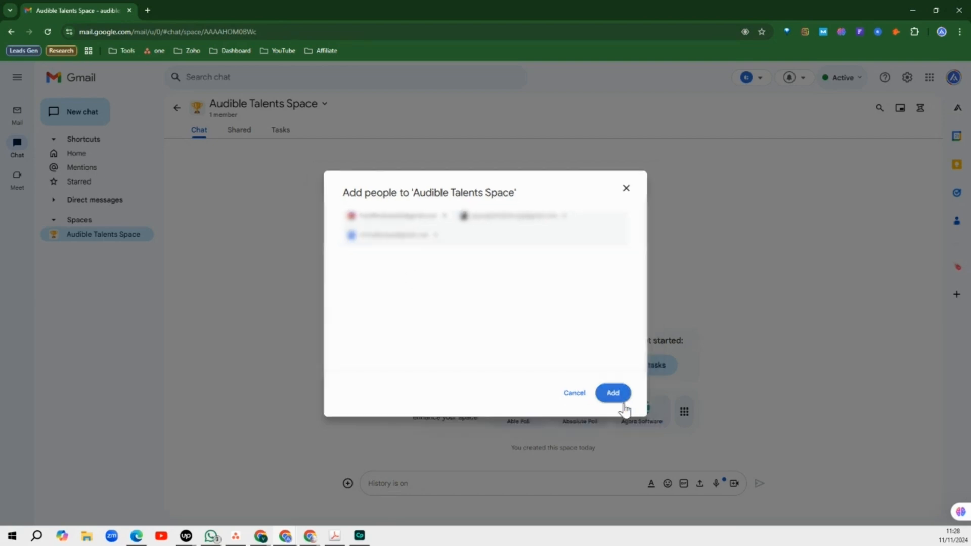
left_click(613, 393)
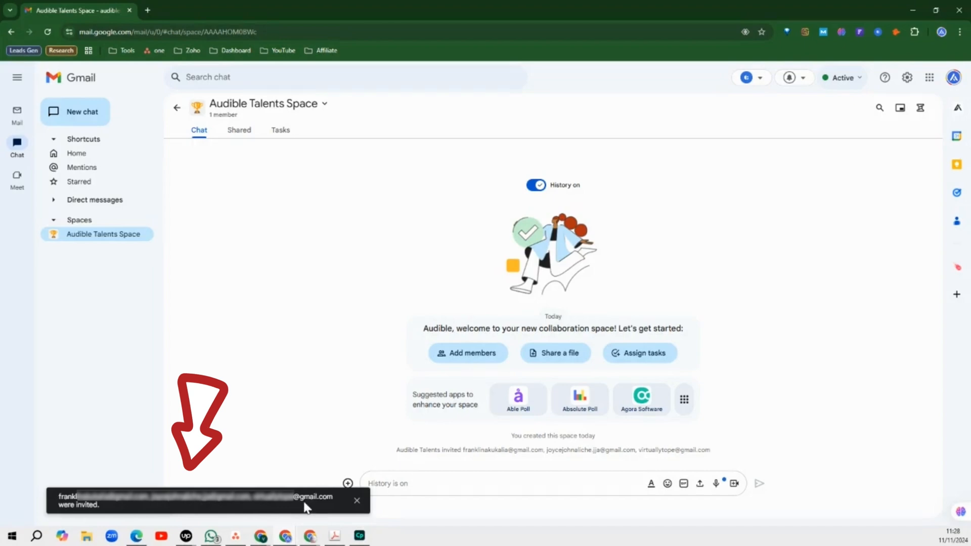
mouse_move(938, 39)
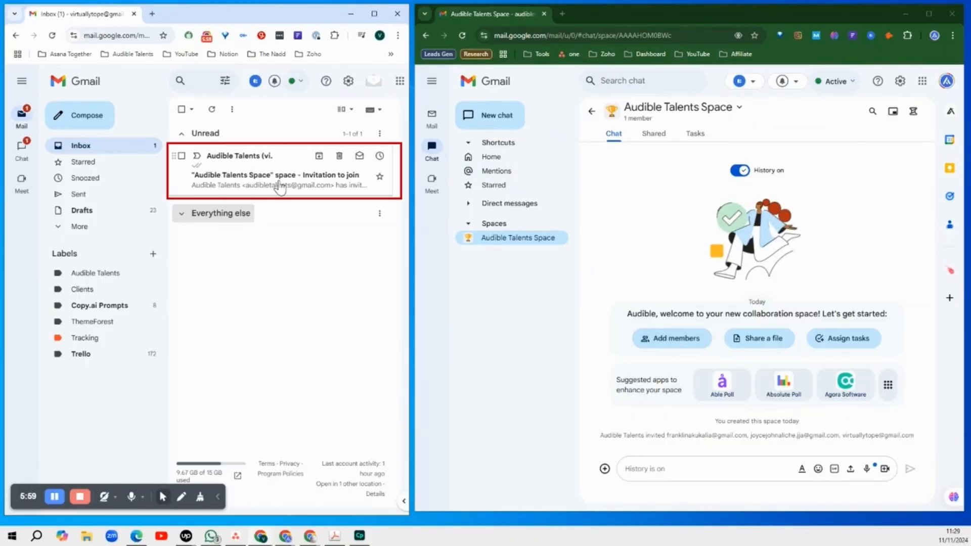
mouse_move(251, 183)
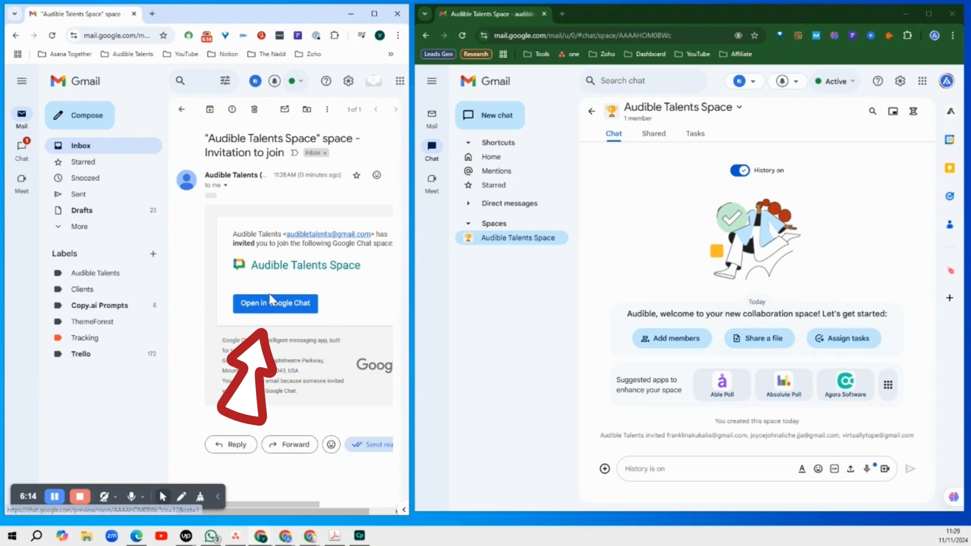
Step: Open the space from the invitee's invitation email and join it
left_click(275, 304)
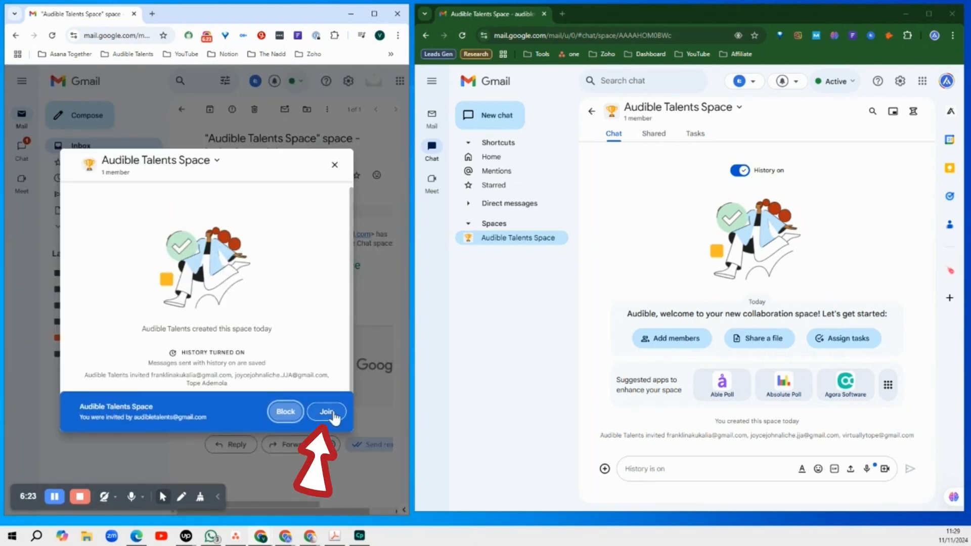
left_click(326, 411)
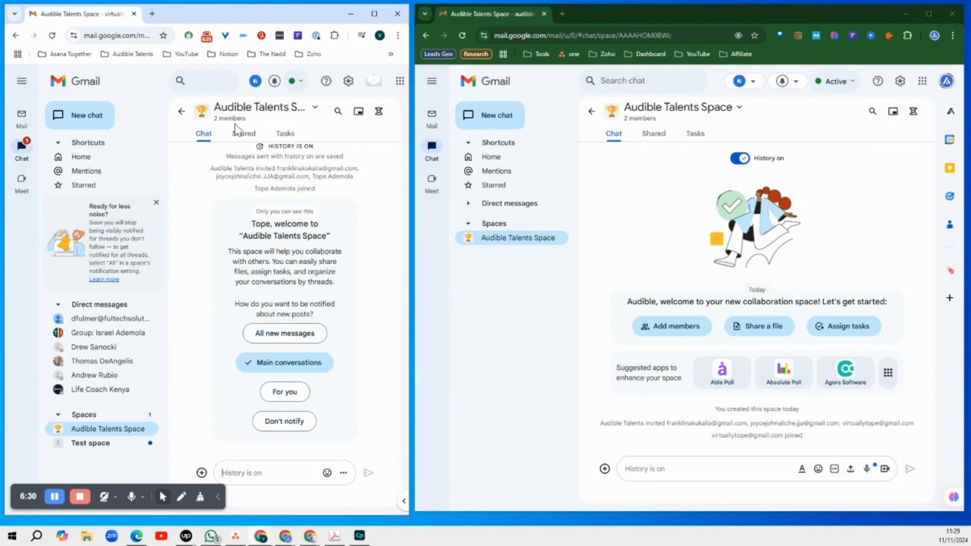
mouse_move(272, 114)
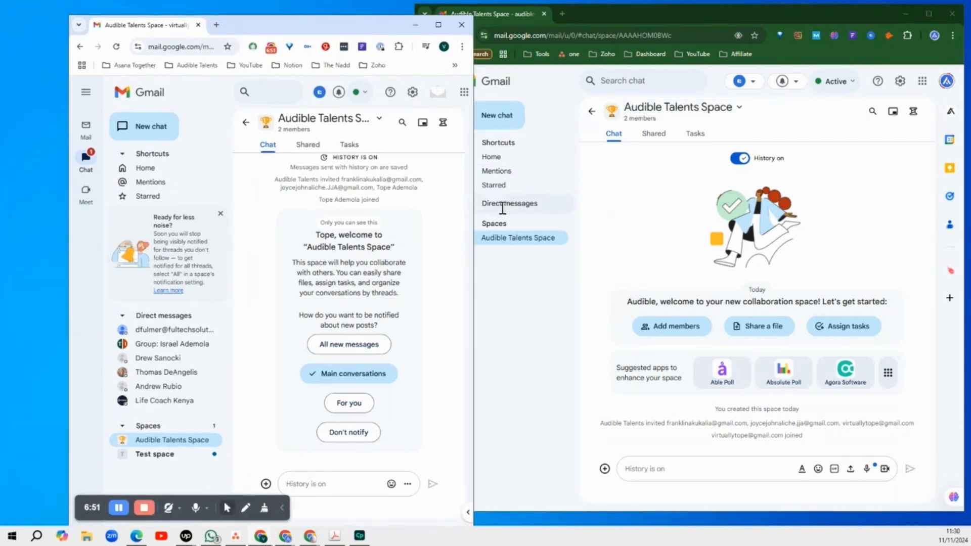
mouse_move(472, 204)
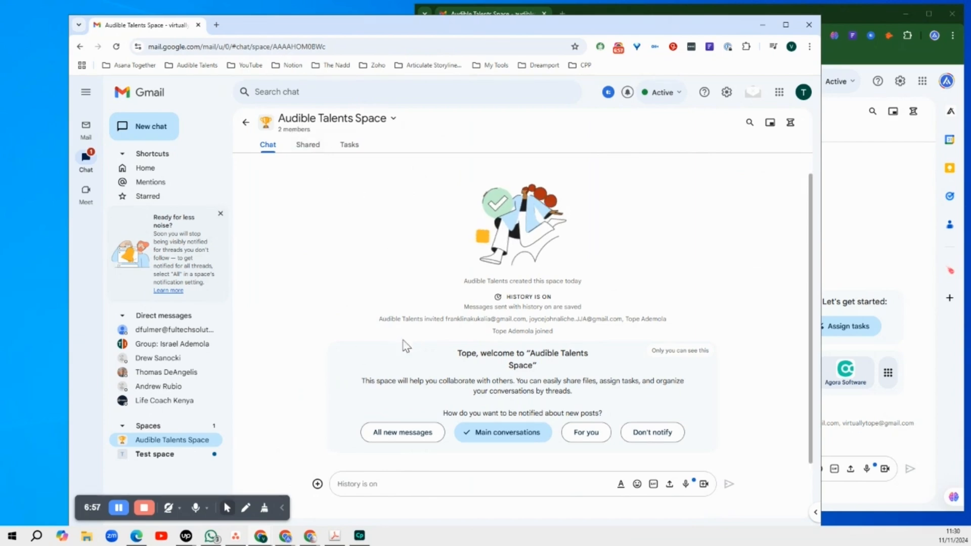
mouse_move(419, 309)
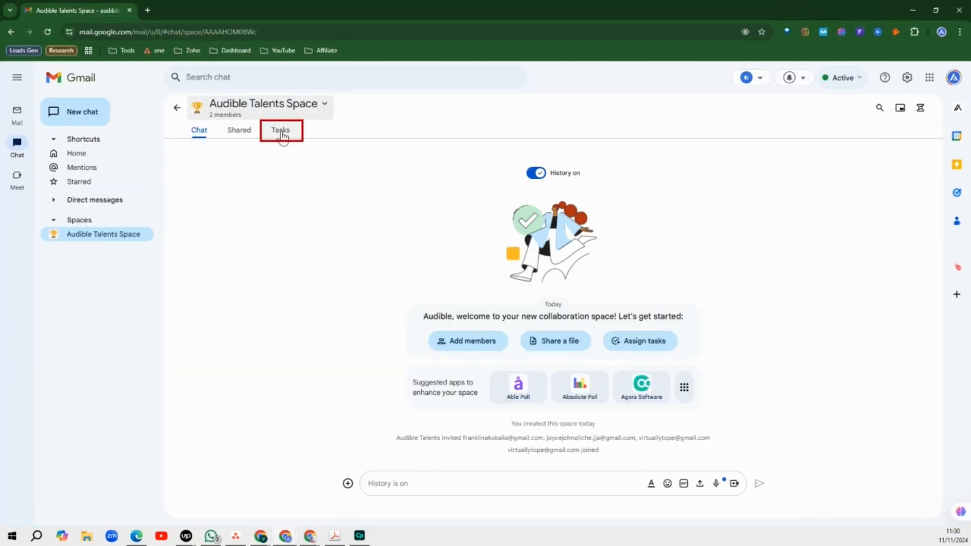
Step: Add the task 'Call the manager' and assign it to the newly joined member
left_click(281, 130)
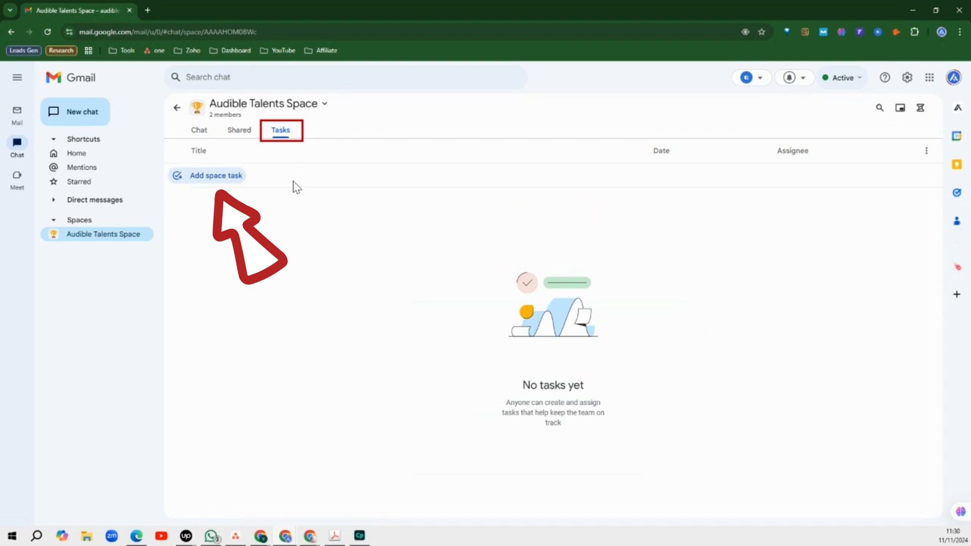
mouse_move(215, 181)
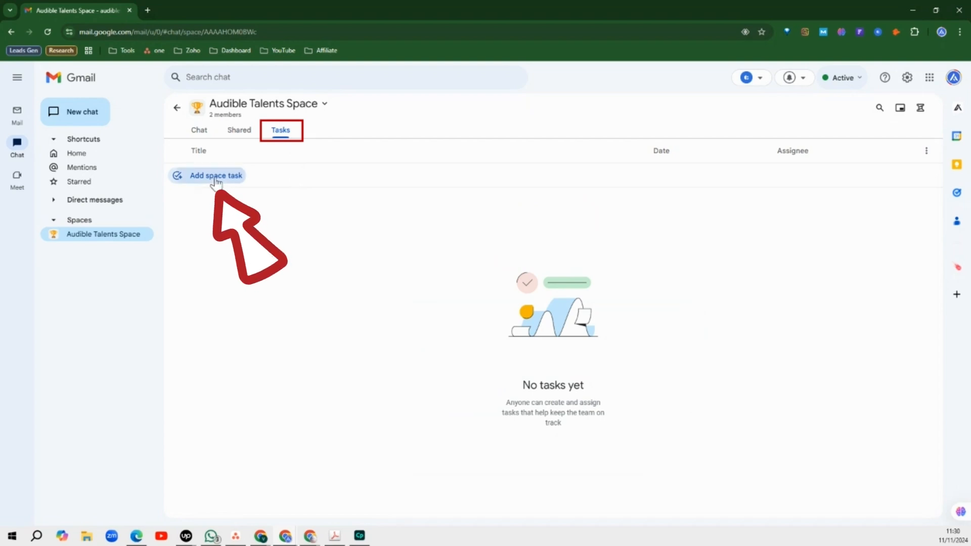
left_click(215, 175)
type("Call the manager")
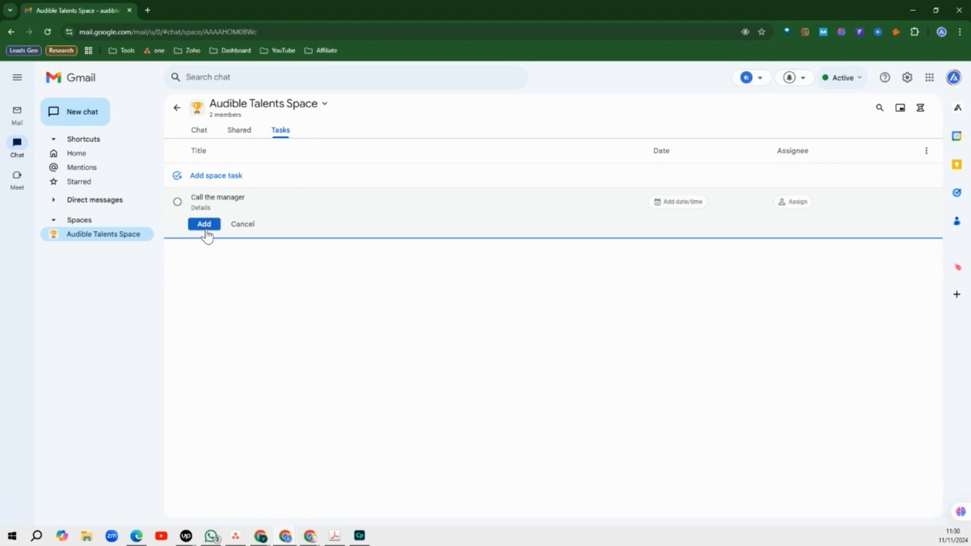
left_click(204, 223)
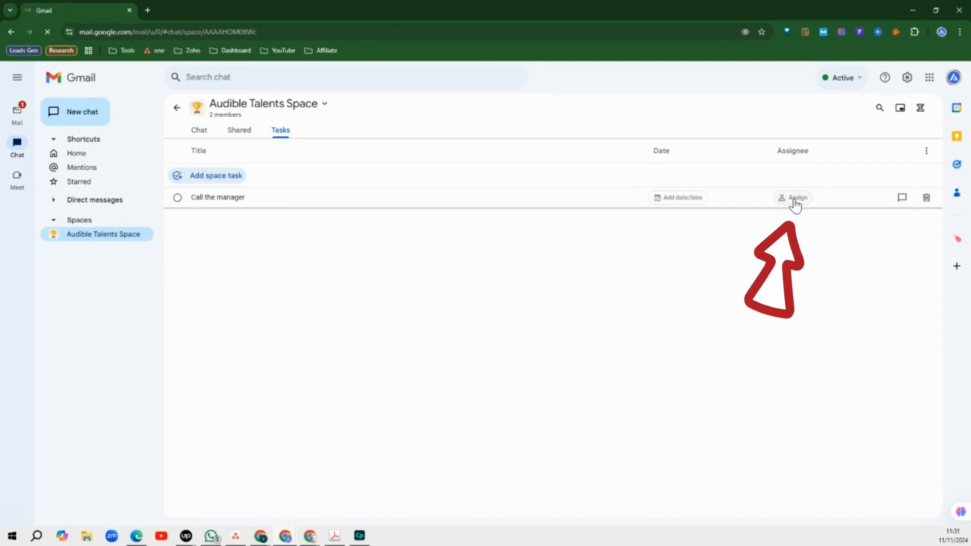
left_click(795, 198)
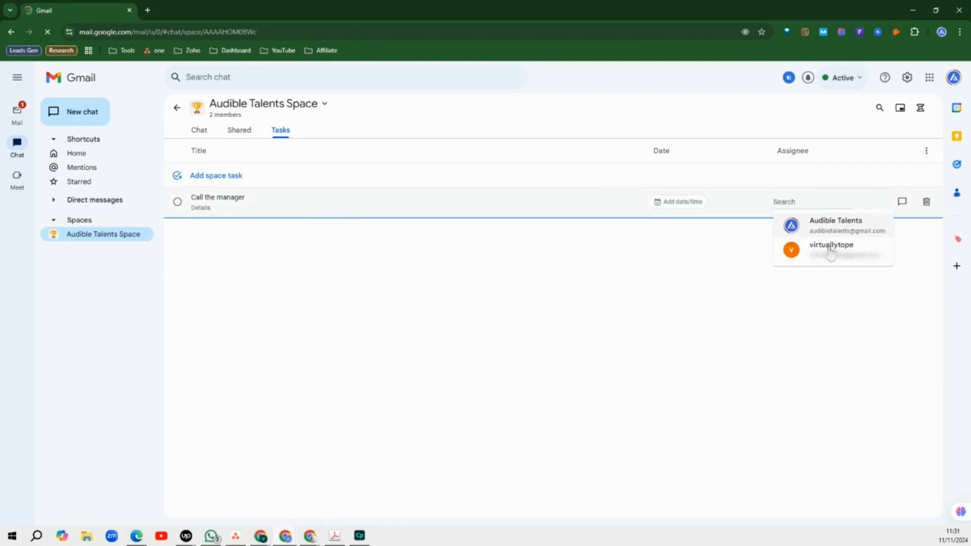
left_click(832, 249)
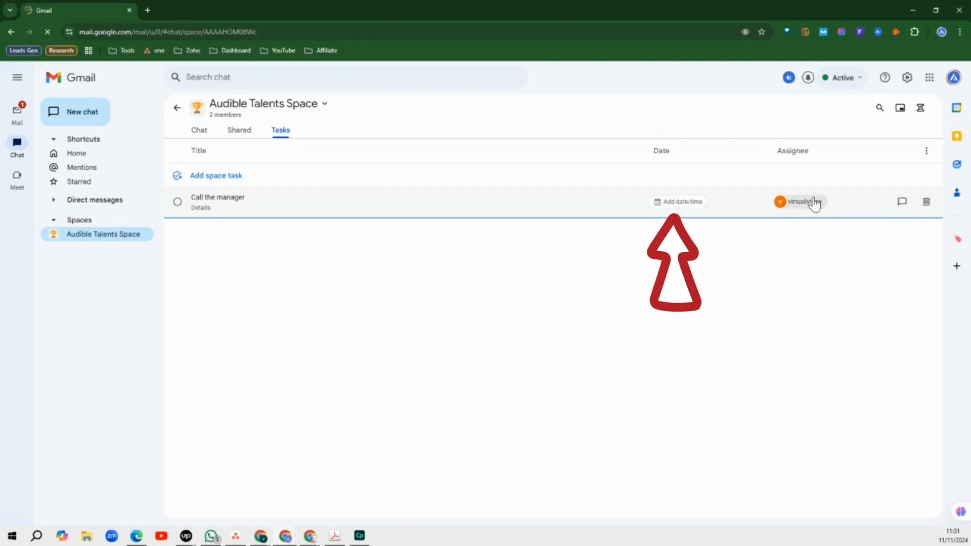
Step: Set the task's due date to November 12 at 10:00 AM
left_click(678, 201)
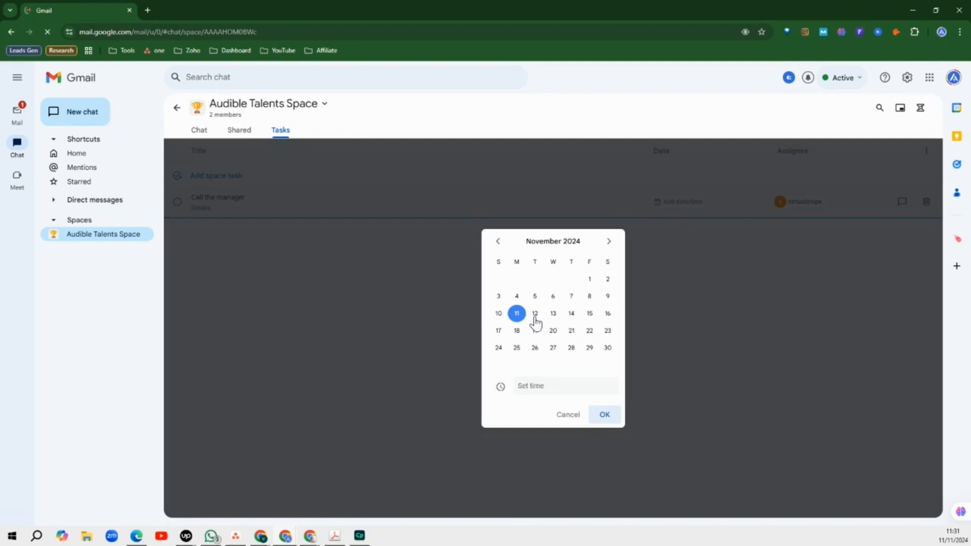
left_click(535, 314)
type("10:00 AM")
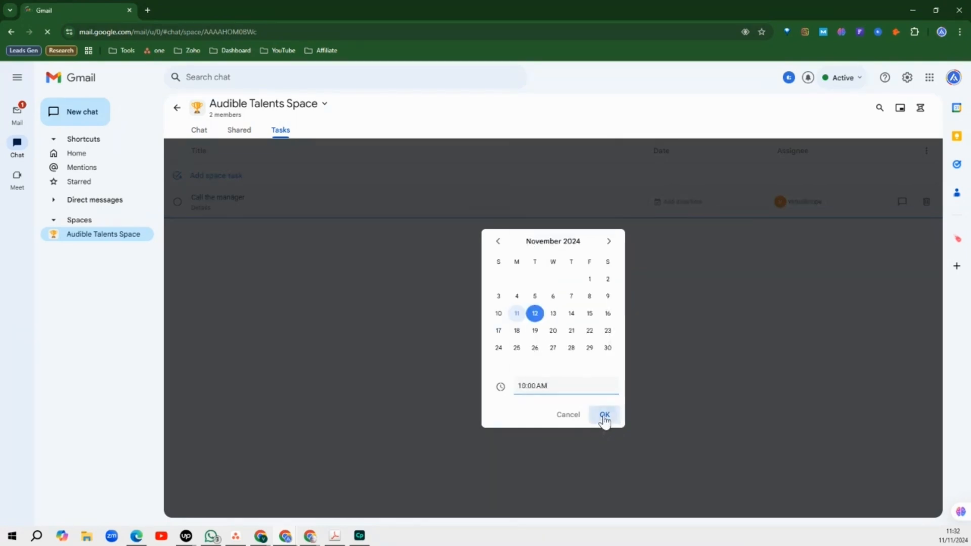
left_click(604, 414)
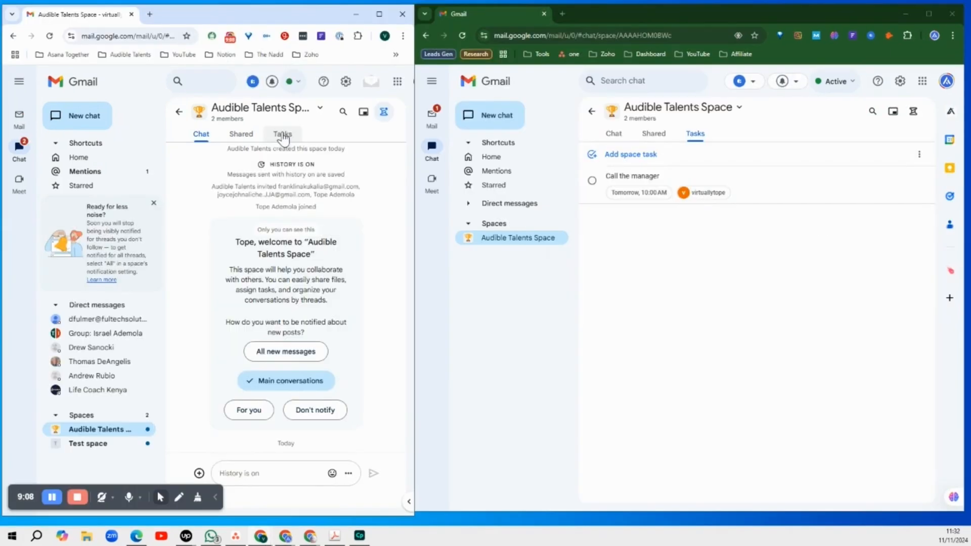
Step: On the member's account, view the assigned task under Tasks, then open Shared
left_click(283, 133)
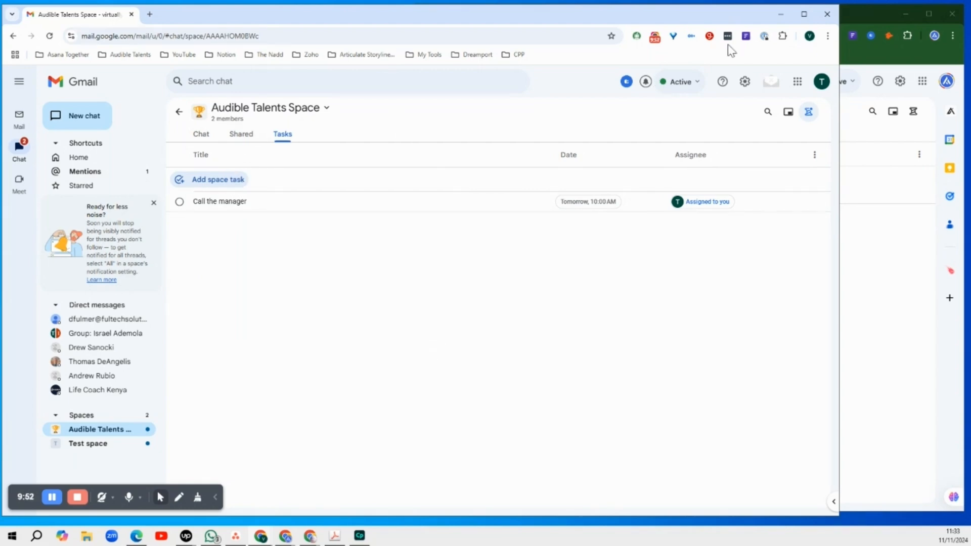
left_click(241, 134)
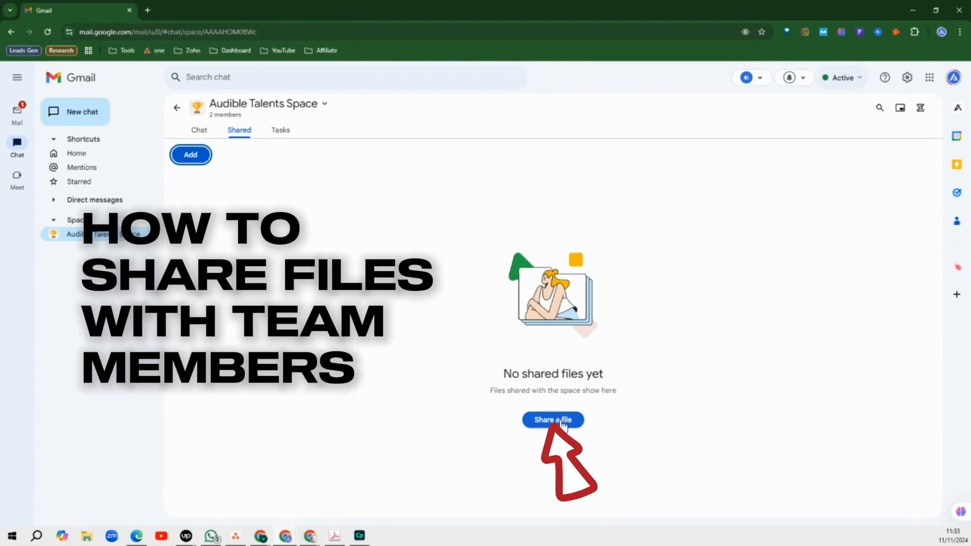
Step: Open and close the Drive file picker without sharing, then return to Chat
left_click(552, 419)
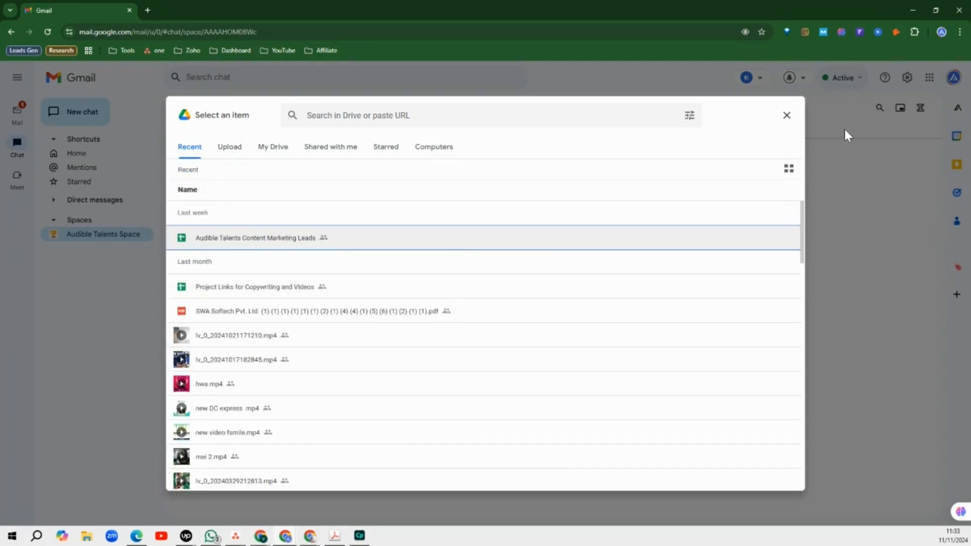
left_click(786, 115)
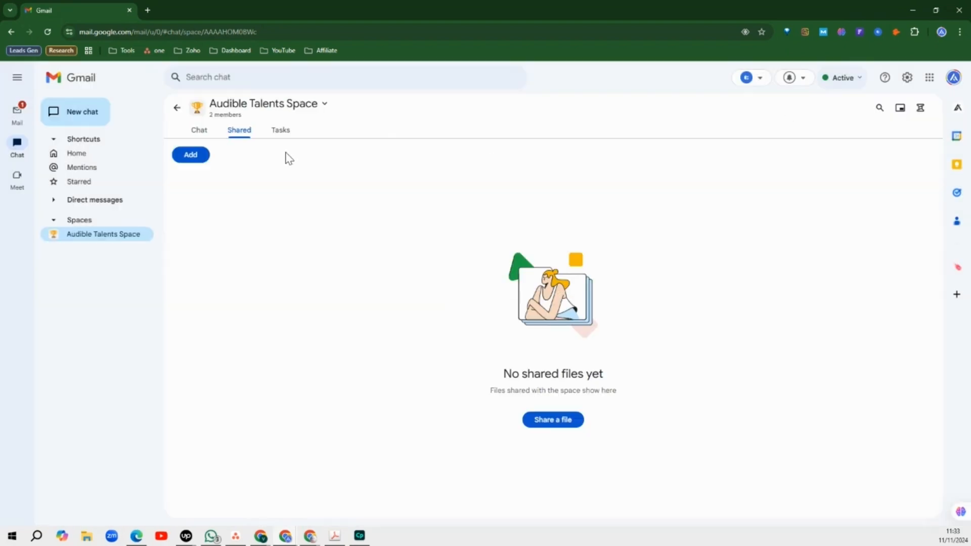
left_click(199, 130)
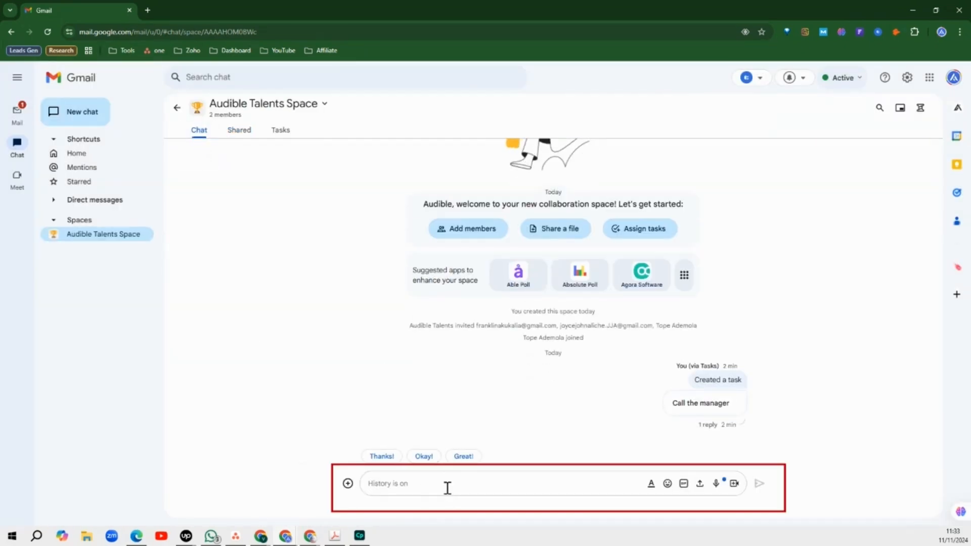
Step: Send the 'Great!' smart reply to the space
left_click(463, 456)
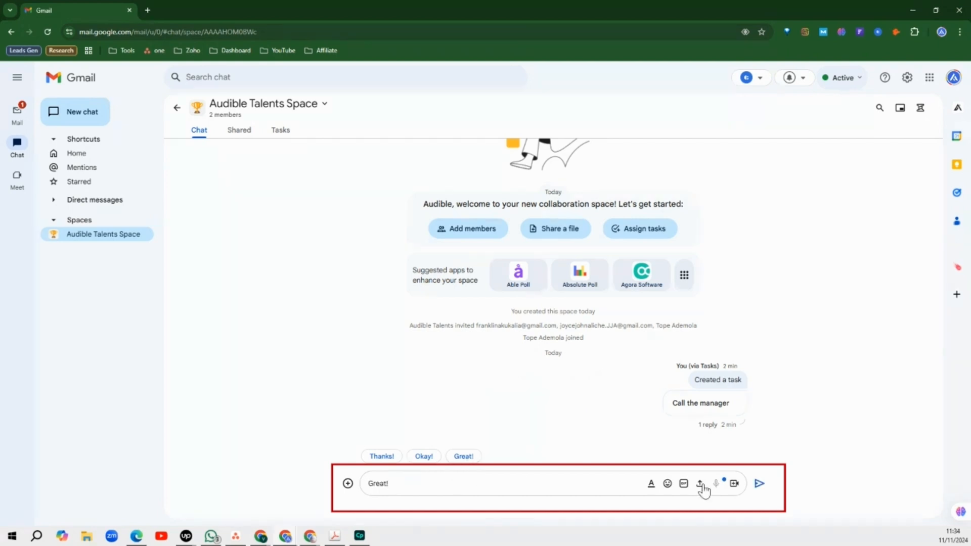
left_click(758, 483)
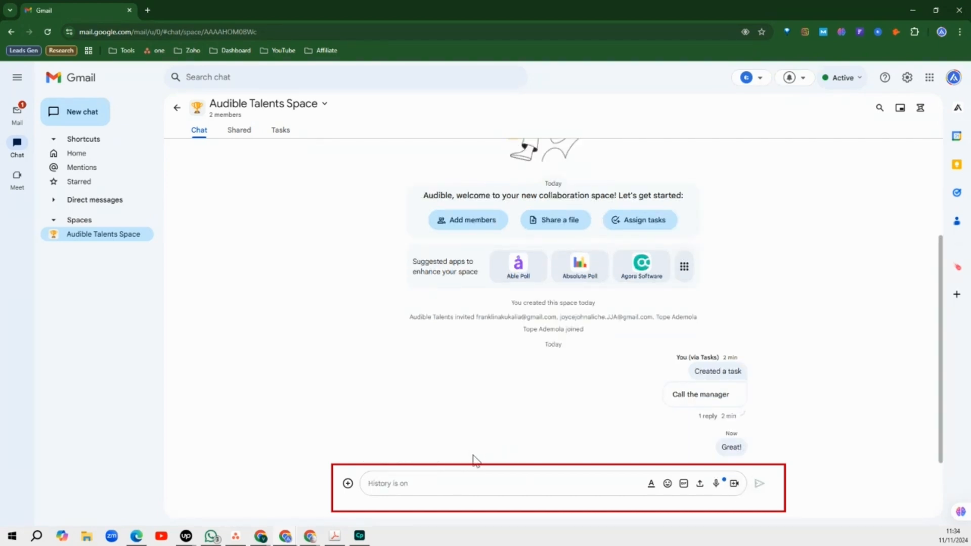
left_click(471, 483)
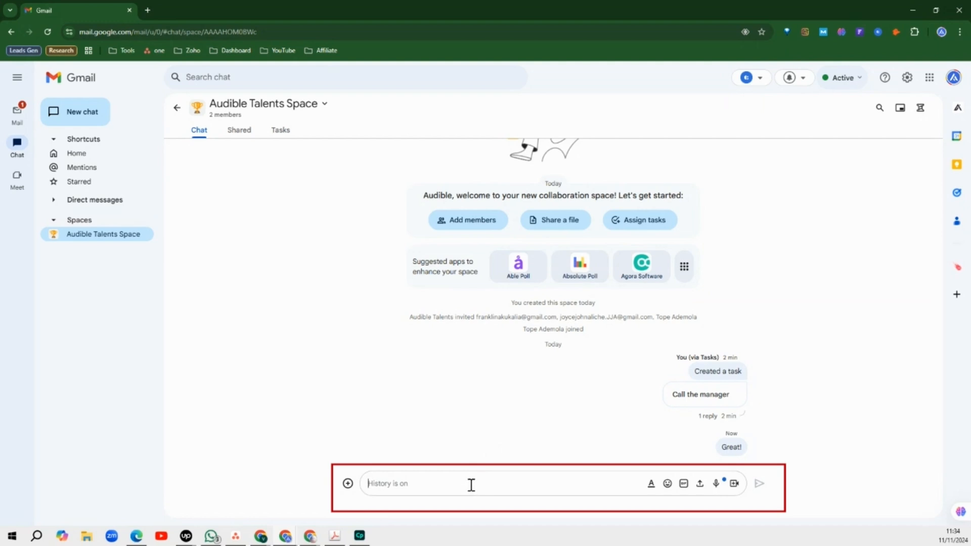
mouse_move(651, 484)
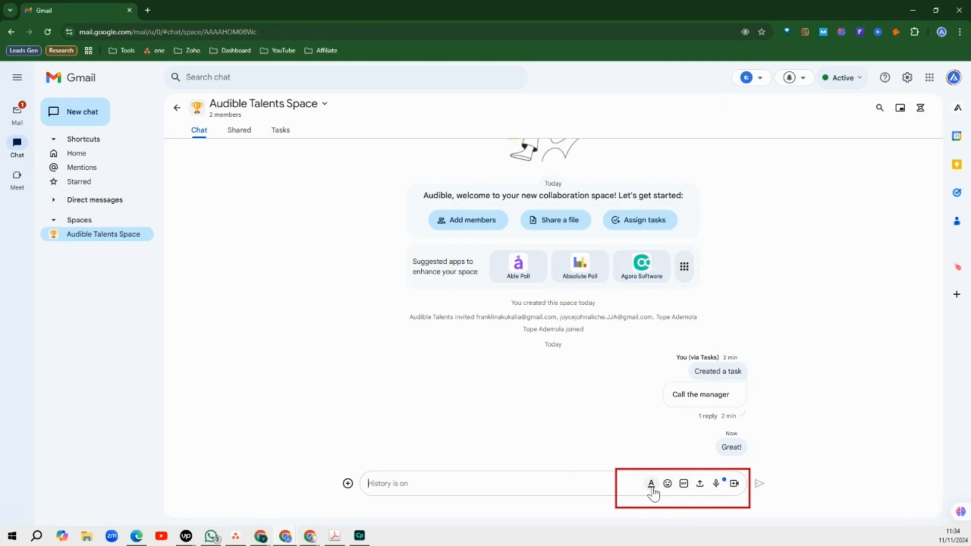
mouse_move(651, 484)
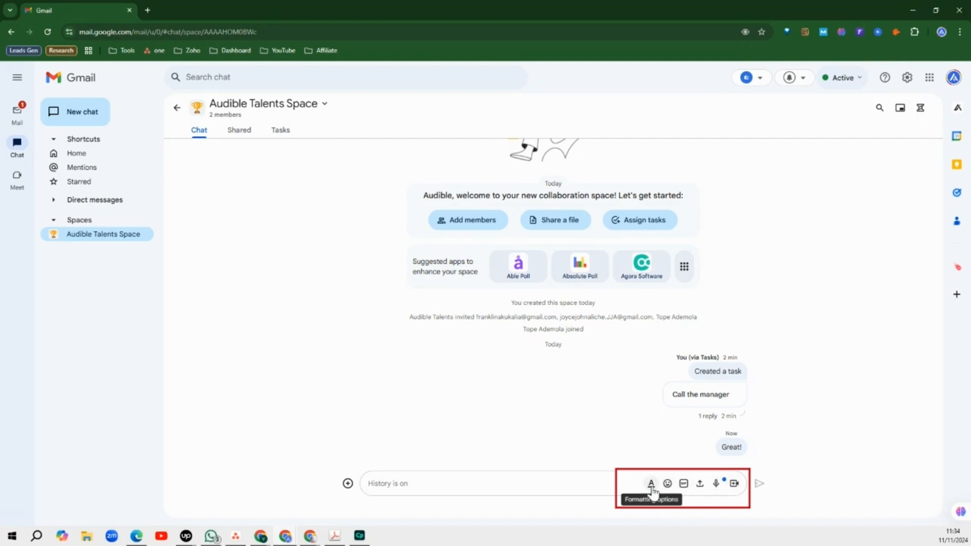
mouse_move(667, 483)
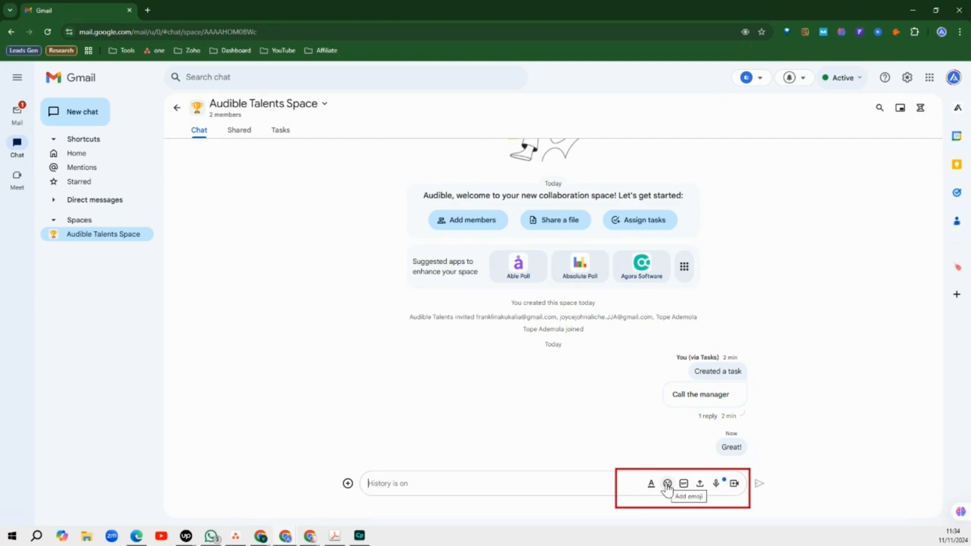
Step: Send a grinning face emoji and a Steelers Win GIF
left_click(668, 484)
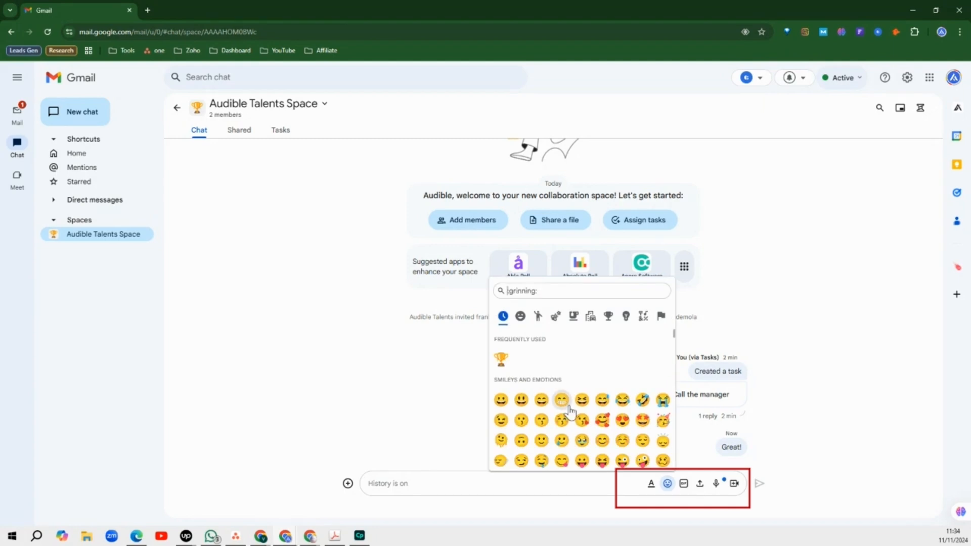
left_click(561, 400)
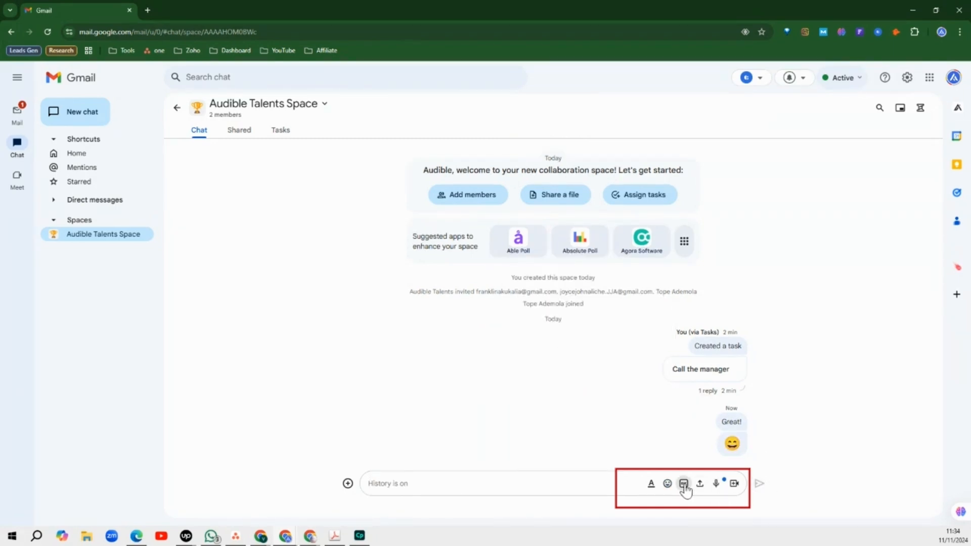
left_click(684, 484)
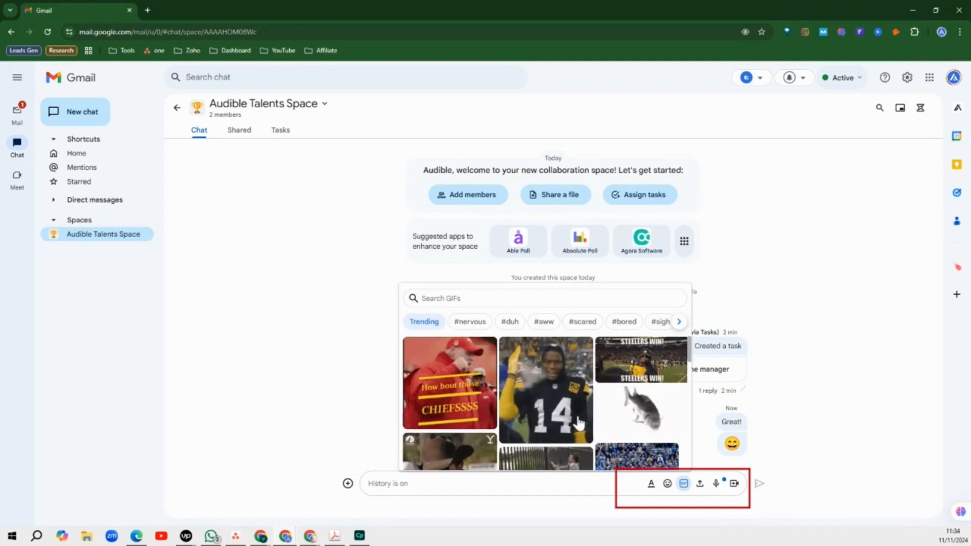
left_click(545, 390)
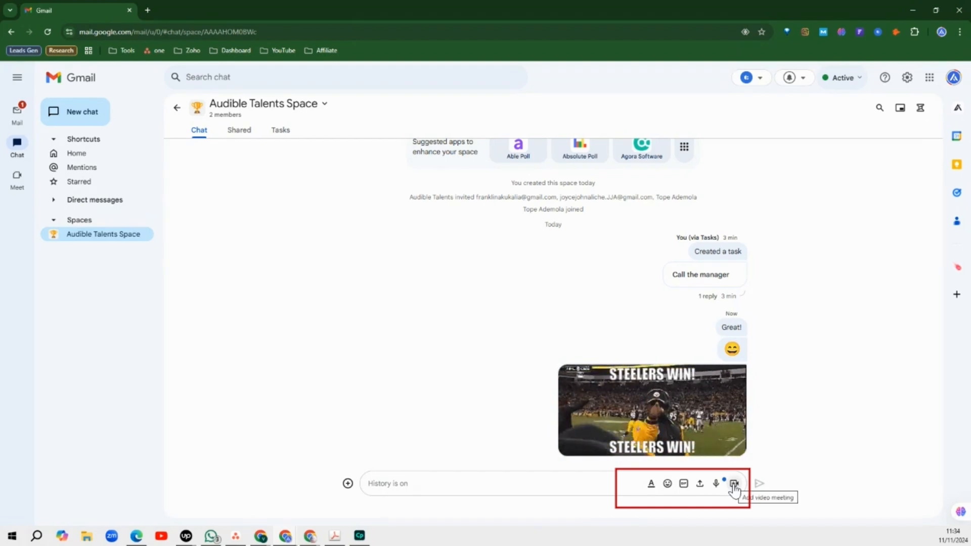
left_click(734, 483)
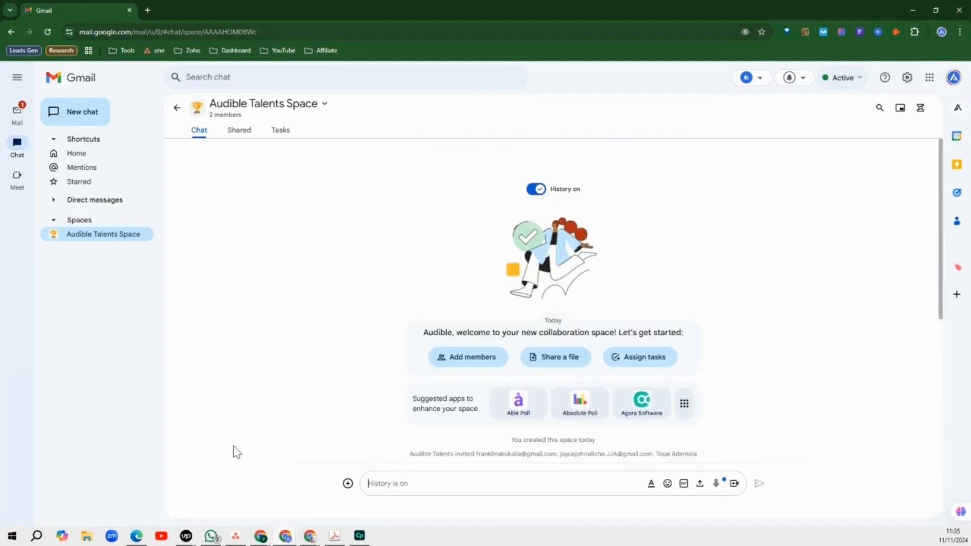
mouse_move(325, 288)
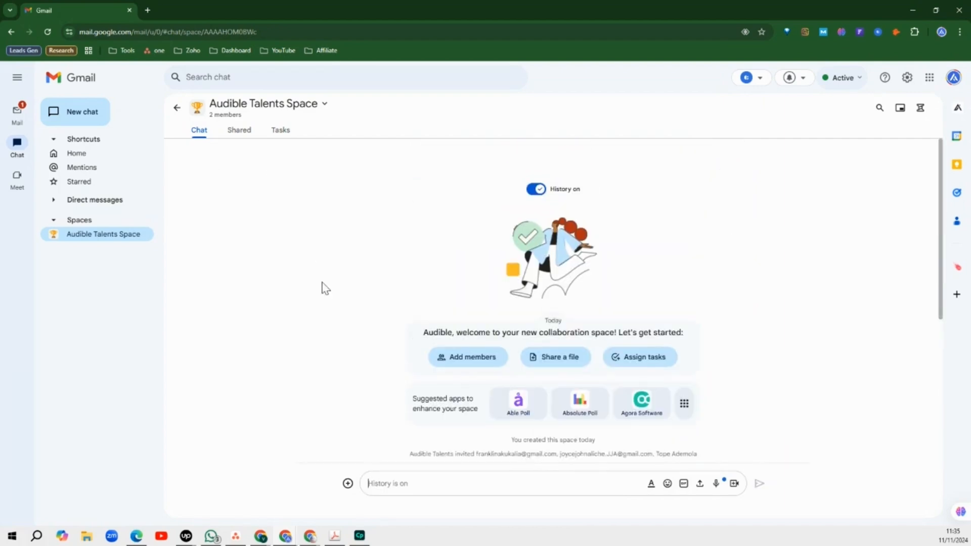
mouse_move(387, 279)
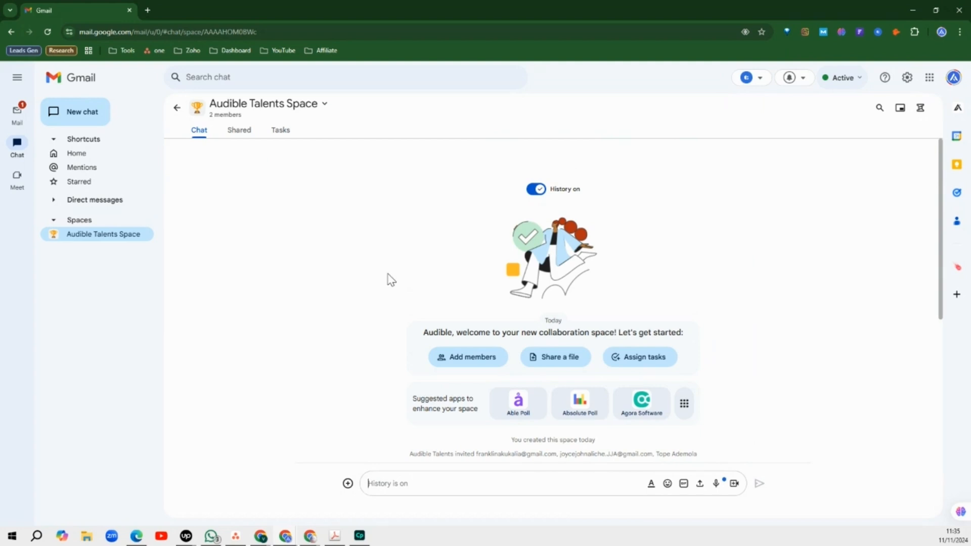
mouse_move(323, 287)
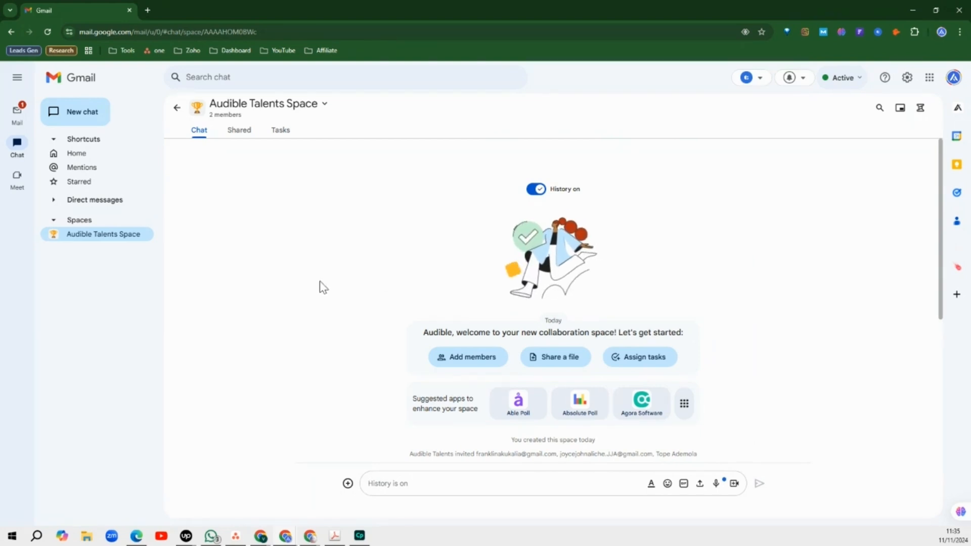